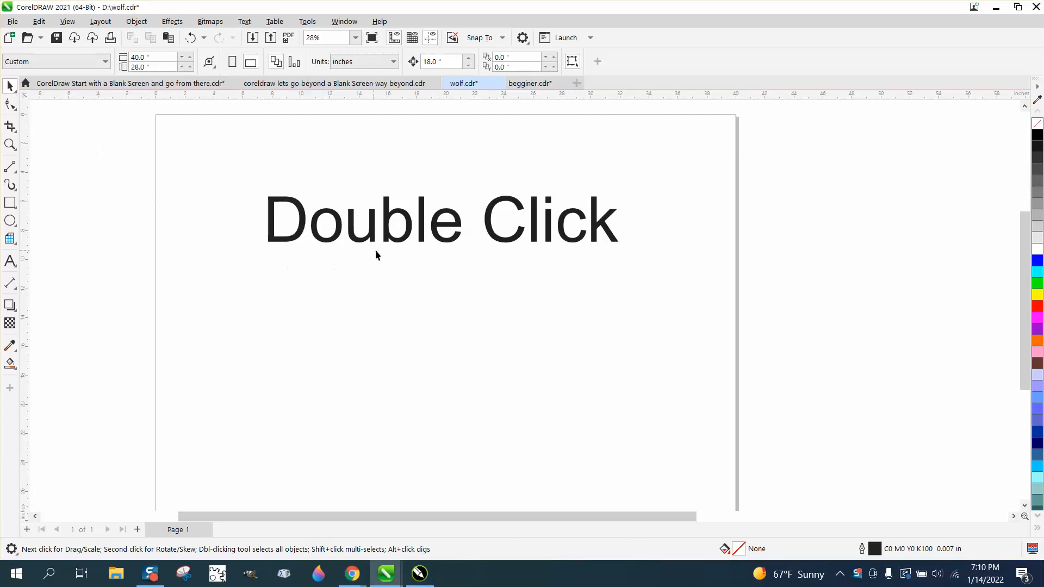
{"action": "mouse_move", "coordinate": [435, 323]}
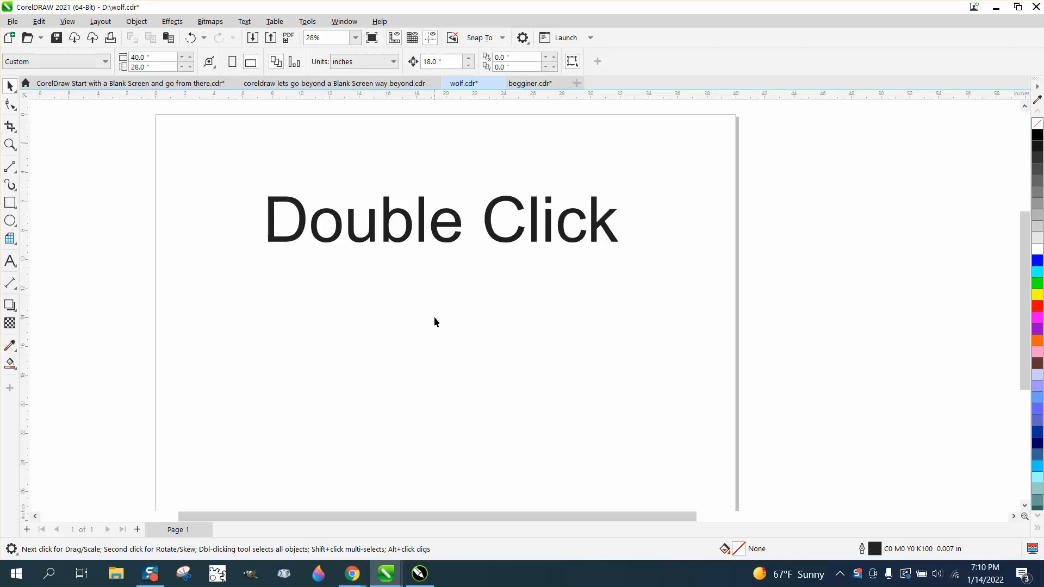
{"action": "mouse_move", "coordinate": [403, 233]}
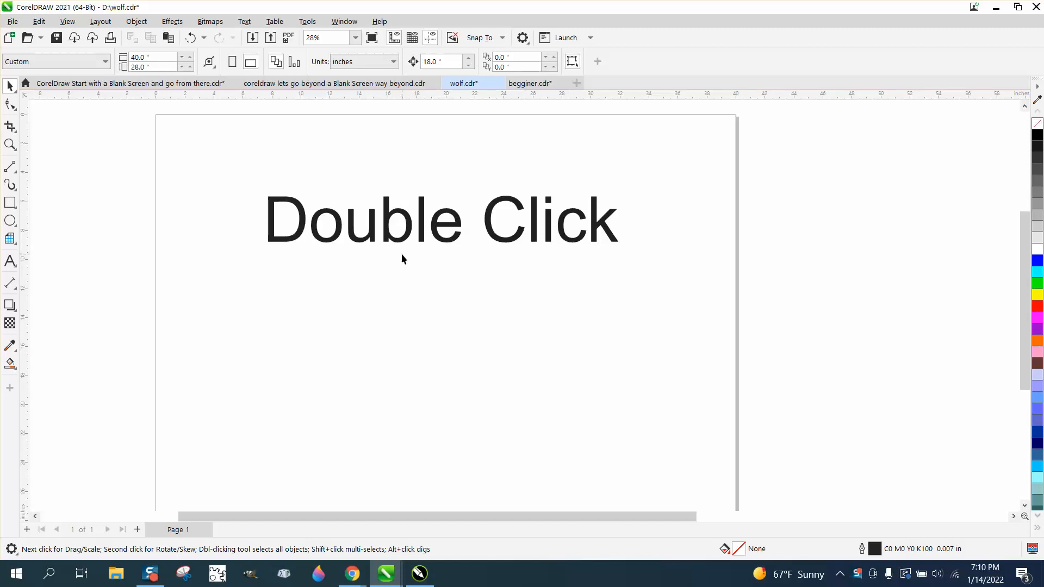
{"action": "mouse_move", "coordinate": [234, 191]}
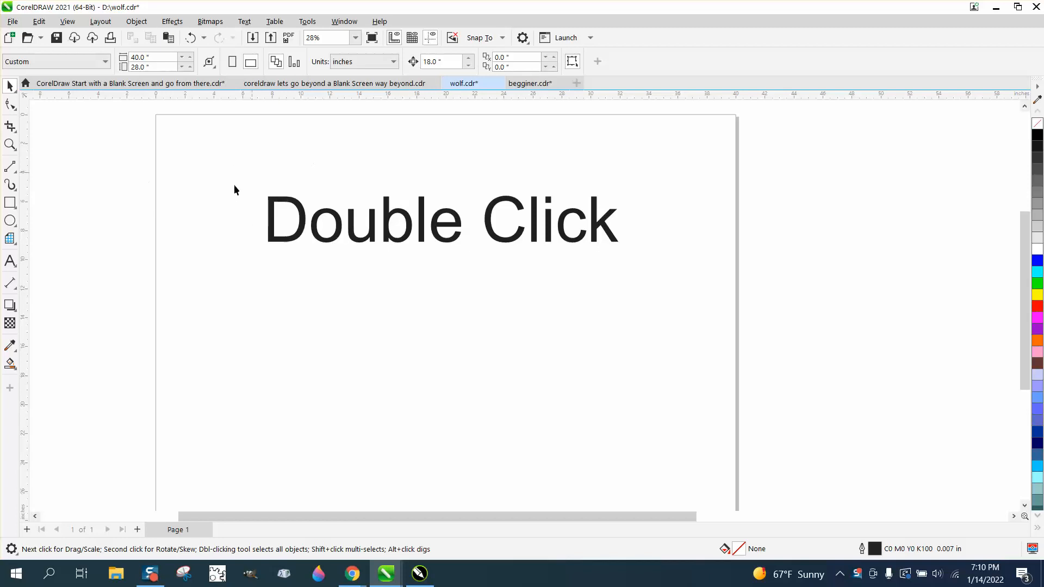
{"action": "mouse_move", "coordinate": [313, 208]}
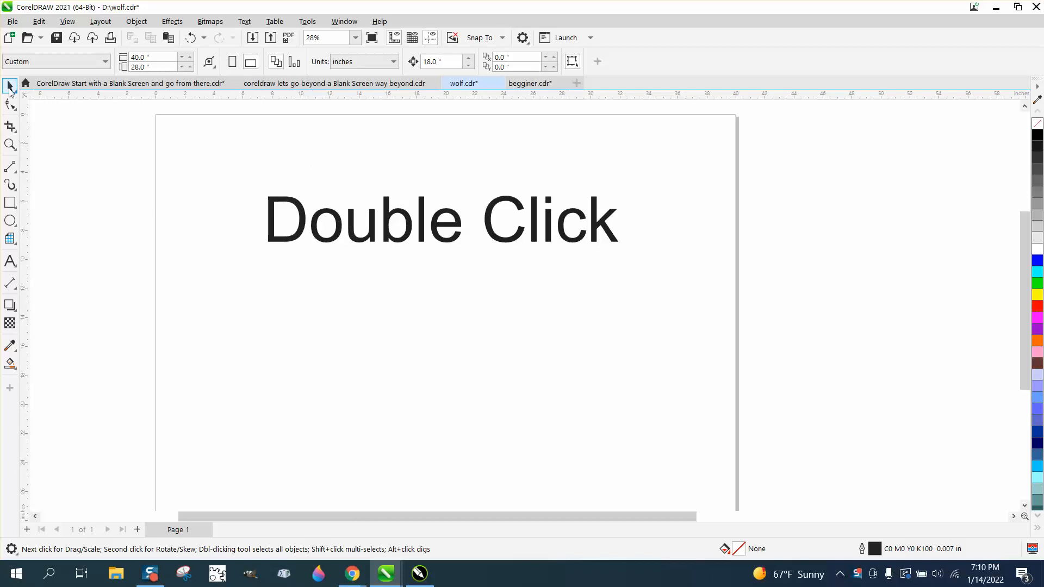
Draw a filled rectangle below the Double Click heading.
{"action": "left_click_drag", "start_coordinate": [202, 306], "coordinate": [307, 373]}
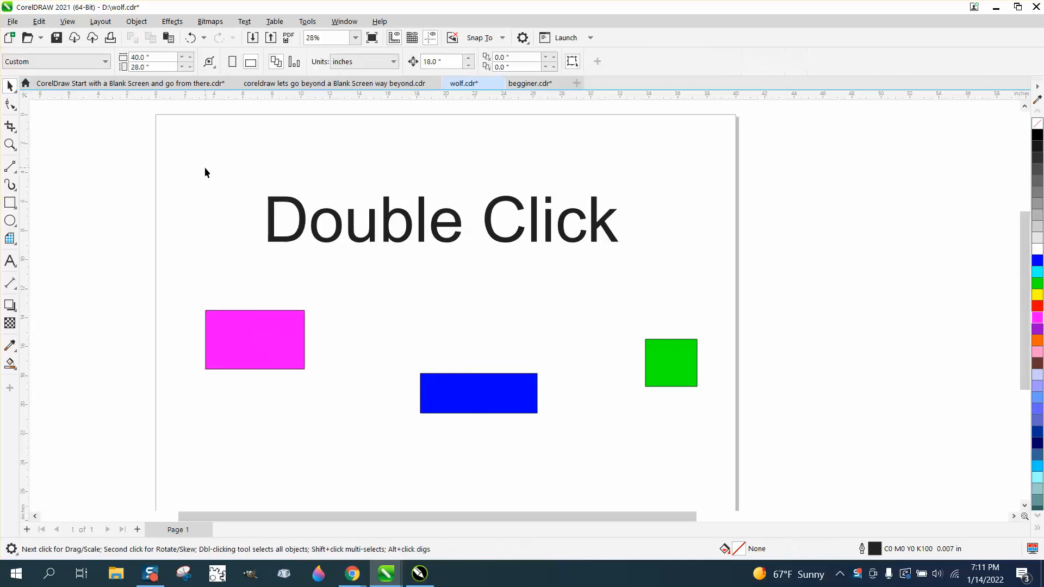
{"action": "mouse_move", "coordinate": [404, 263]}
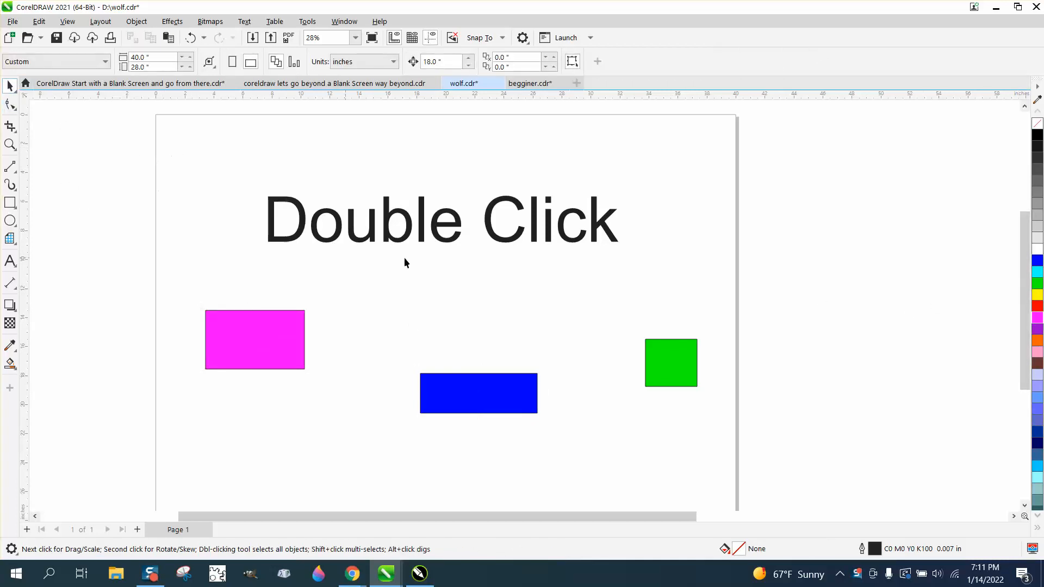
{"action": "mouse_move", "coordinate": [10, 86]}
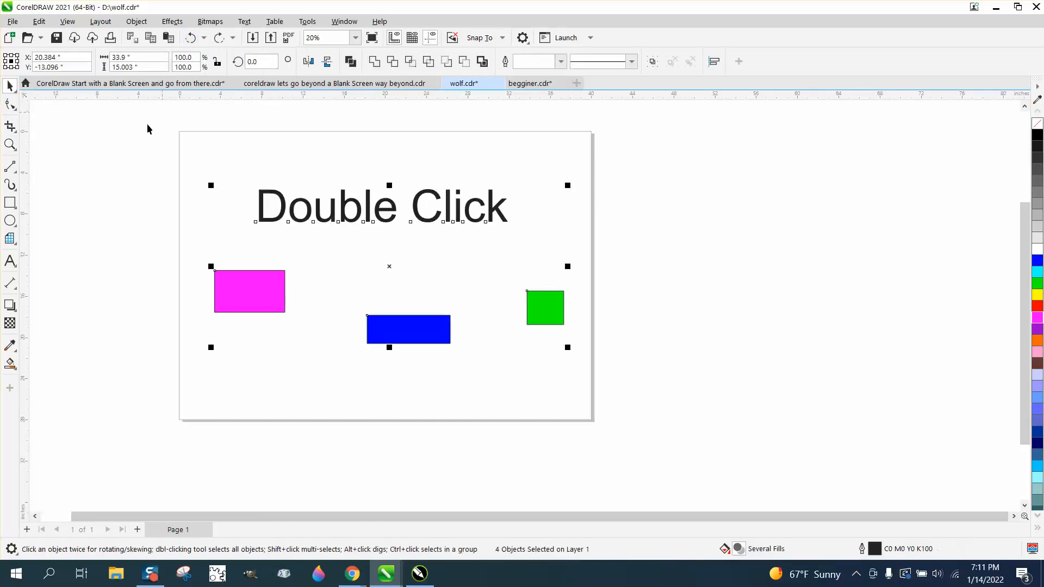
{"action": "mouse_move", "coordinate": [103, 155]}
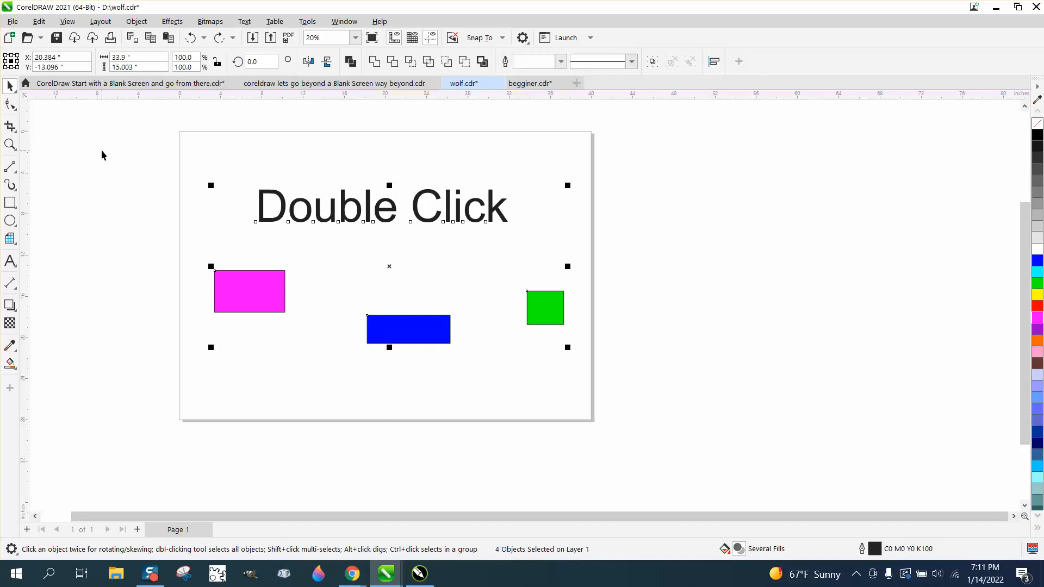
Draw a freehand S-curve left of the page, browsing the Object menu along the way.
{"action": "left_click", "coordinate": [11, 166]}
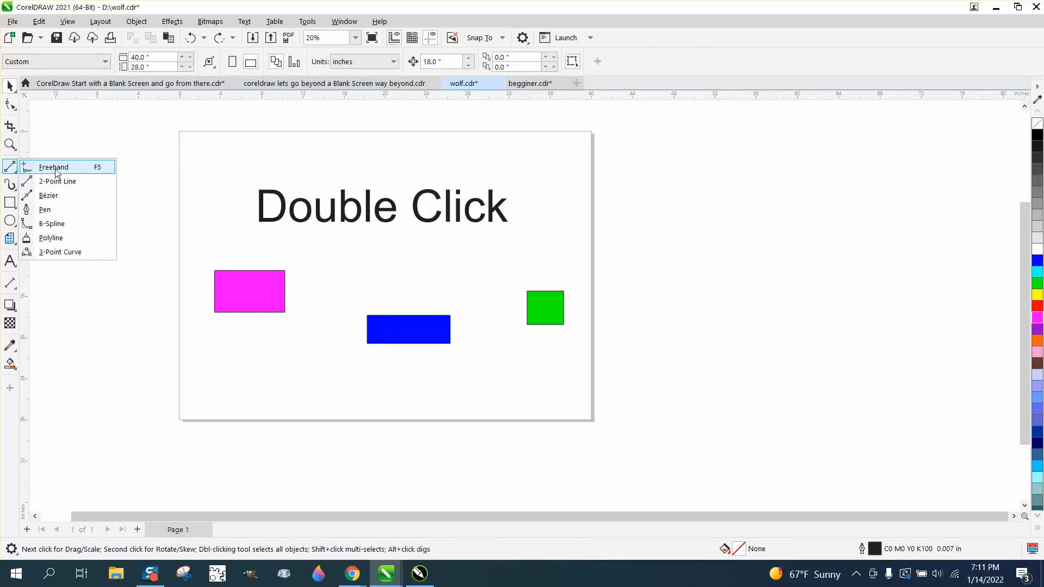
{"action": "left_click", "coordinate": [54, 166]}
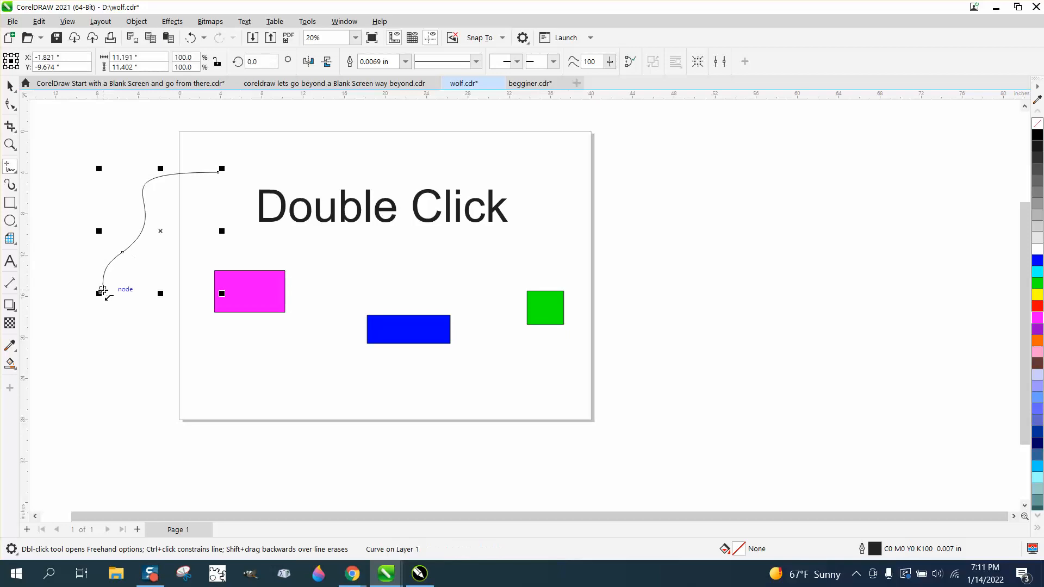
{"action": "left_click", "coordinate": [135, 21]}
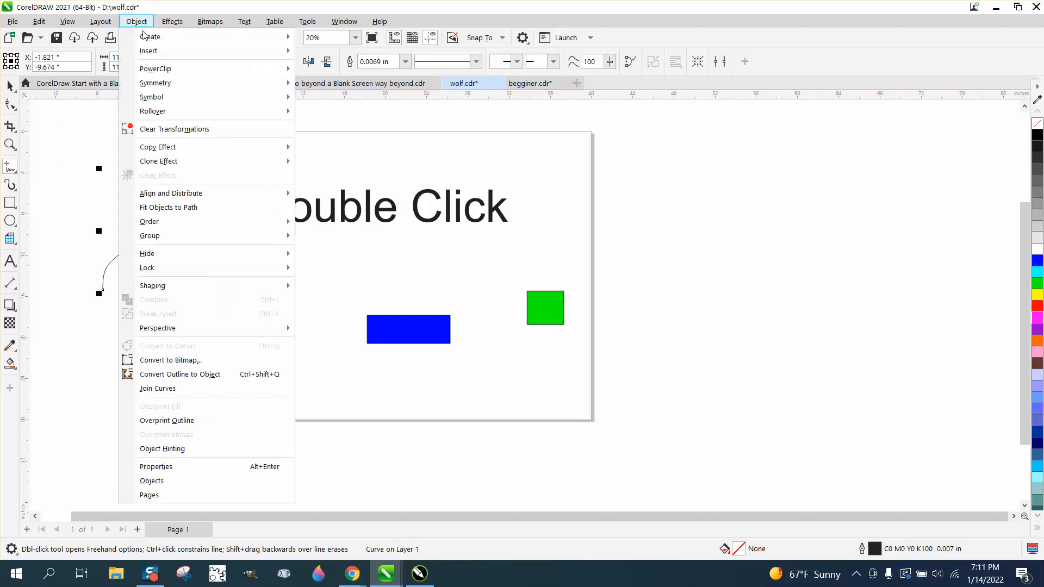
{"action": "mouse_move", "coordinate": [152, 285]}
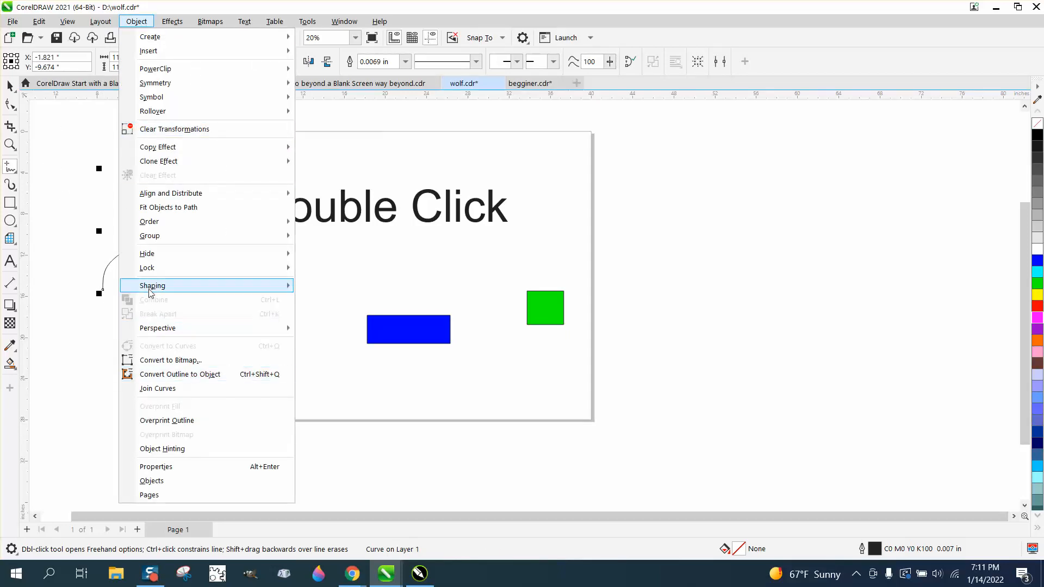
{"action": "mouse_move", "coordinate": [173, 392]}
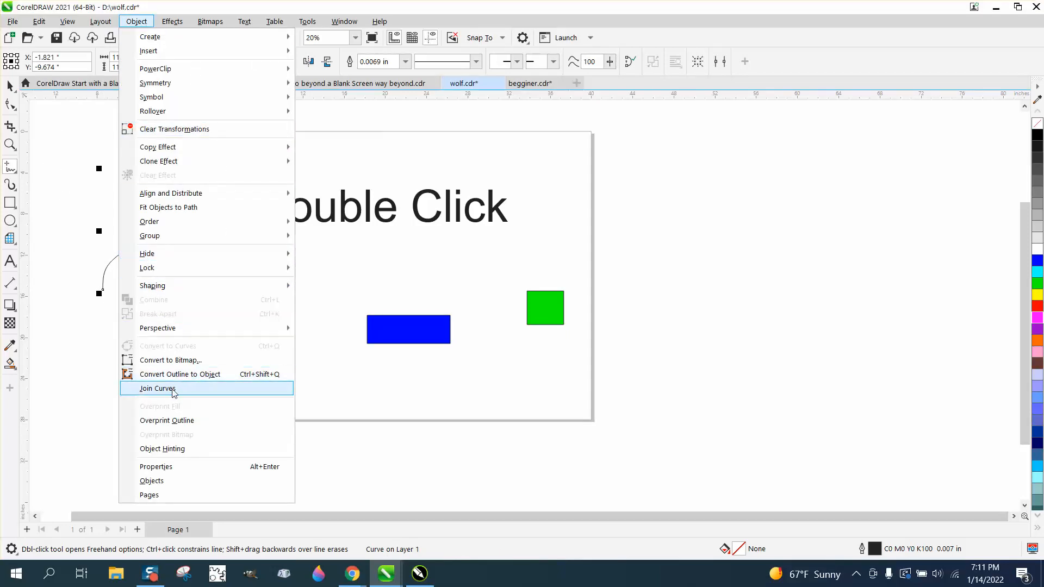
{"action": "left_click", "coordinate": [158, 388]}
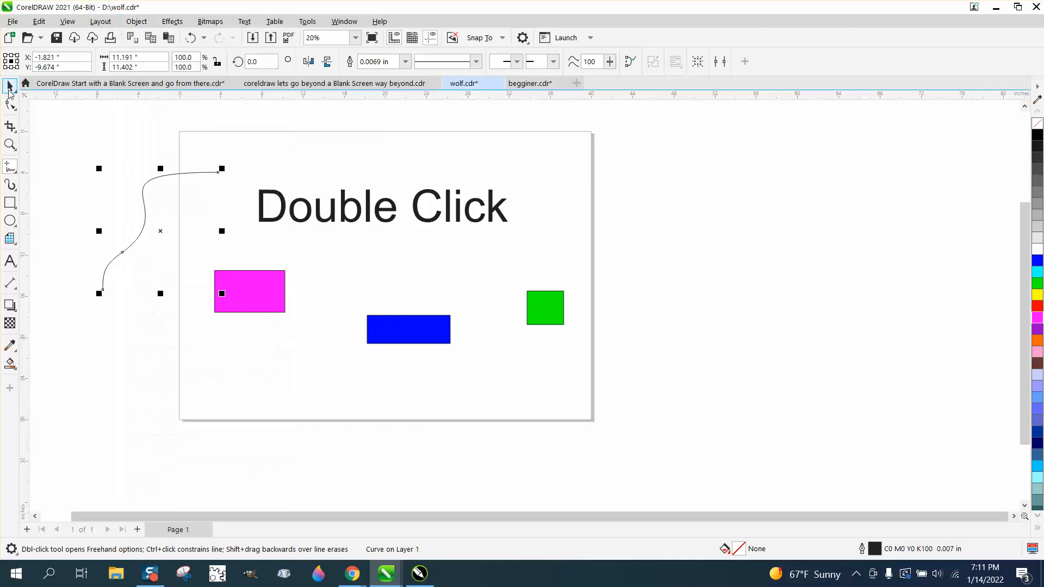
{"action": "left_click", "coordinate": [10, 105]}
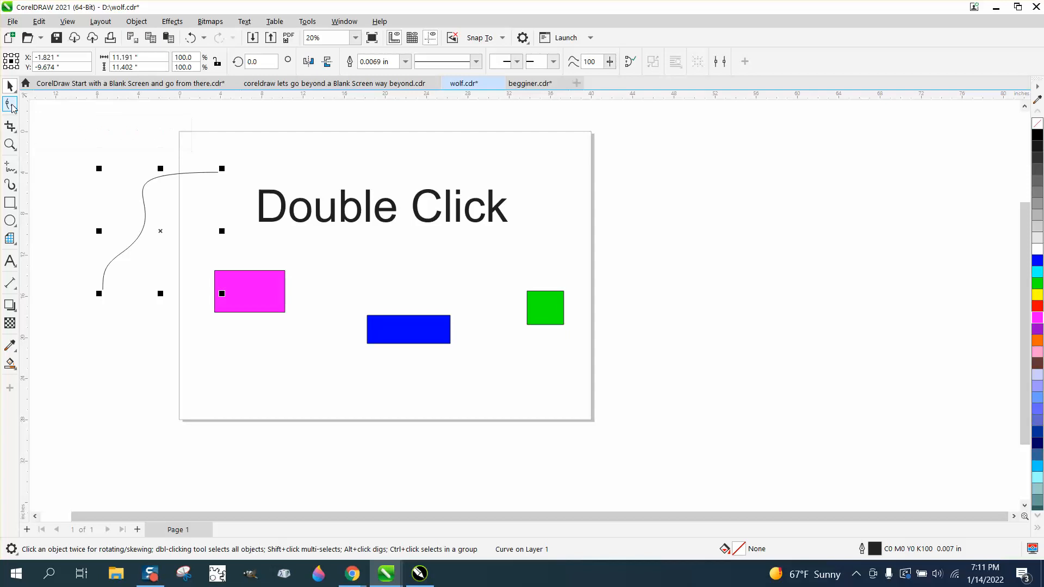
Drag the freehand curve up and left until its end meets the page's top-left corner.
{"action": "left_click", "coordinate": [11, 105]}
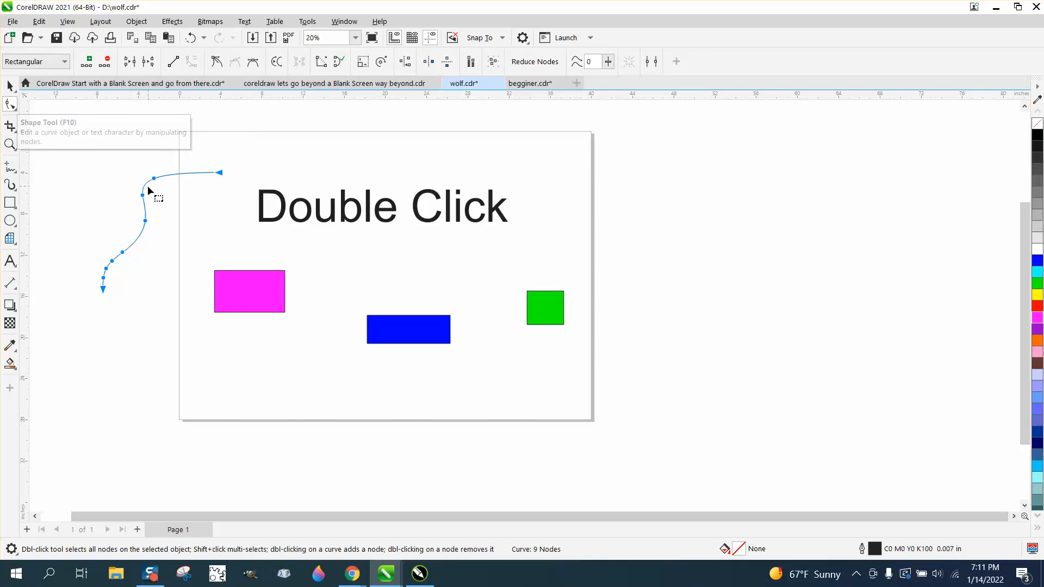
{"action": "left_click_drag", "start_coordinate": [153, 199], "coordinate": [126, 160]}
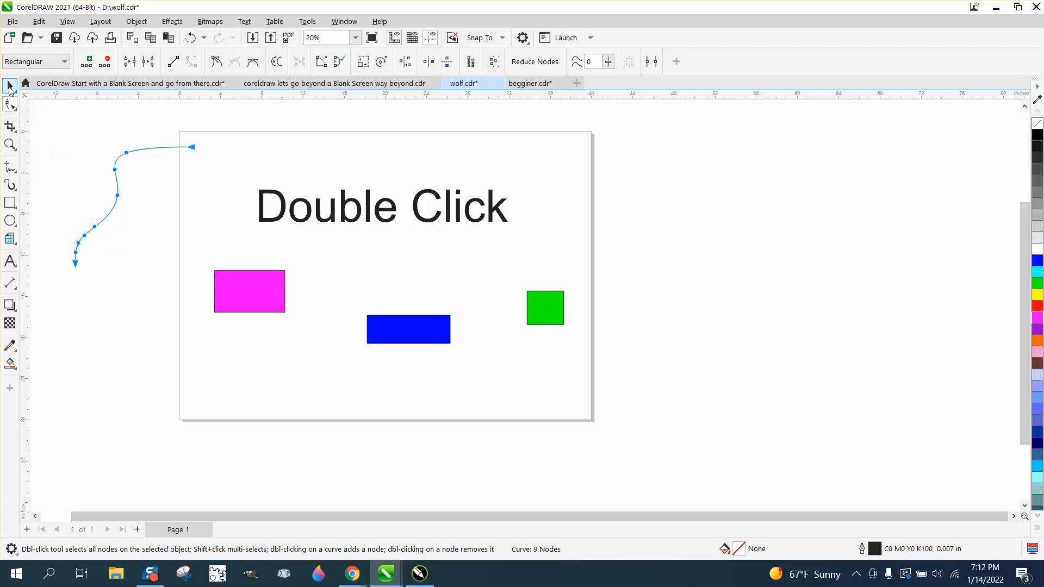
{"action": "left_click", "coordinate": [10, 85]}
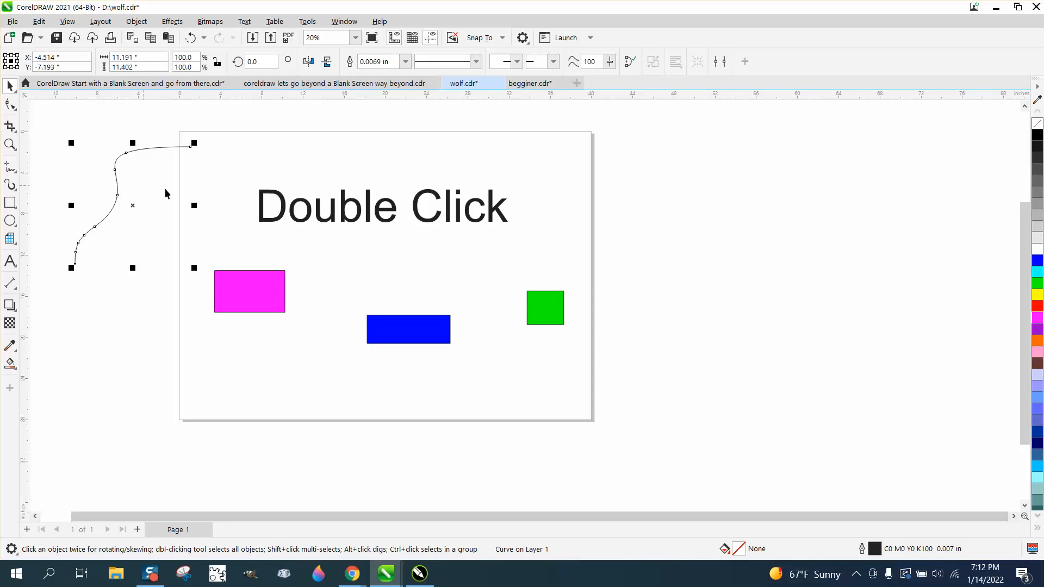
Add the text 'f4' below the rectangles and start a rectangle right of the page.
{"action": "left_click", "coordinate": [11, 261]}
{"action": "type", "text": "f"}
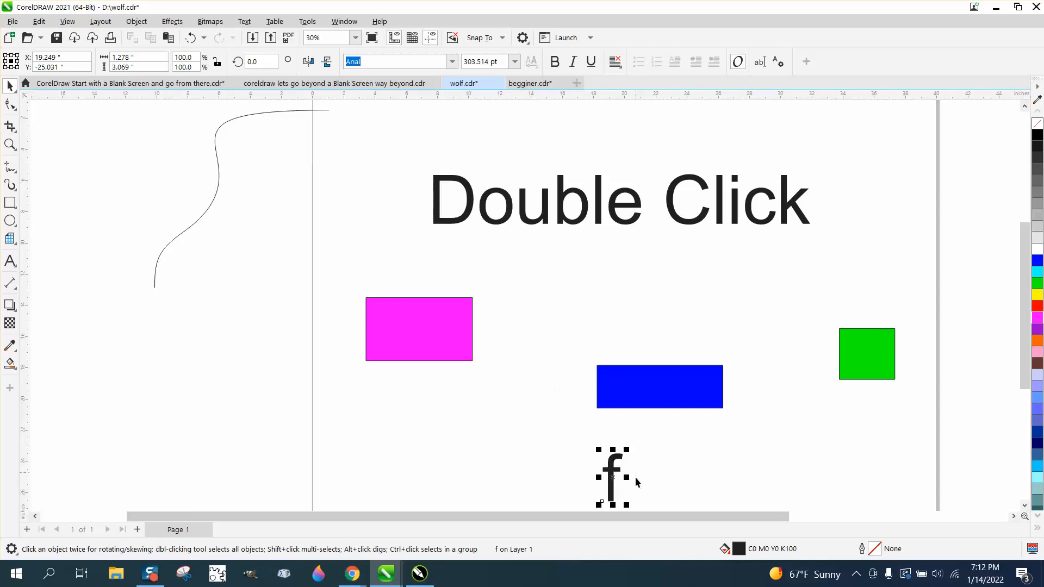
{"action": "mouse_move", "coordinate": [638, 491]}
{"action": "type", "text": "4"}
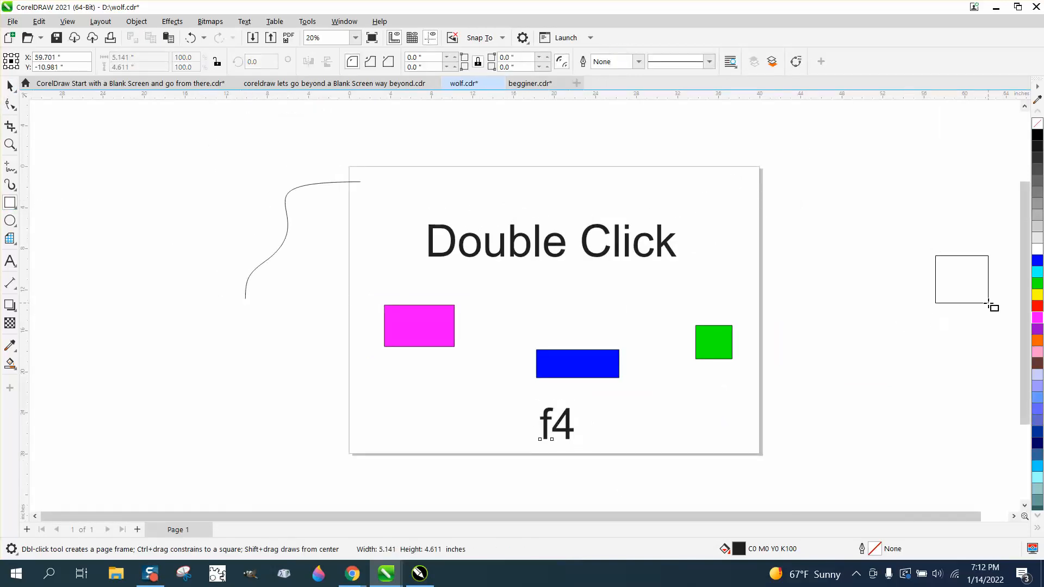
{"action": "left_click", "coordinate": [962, 279]}
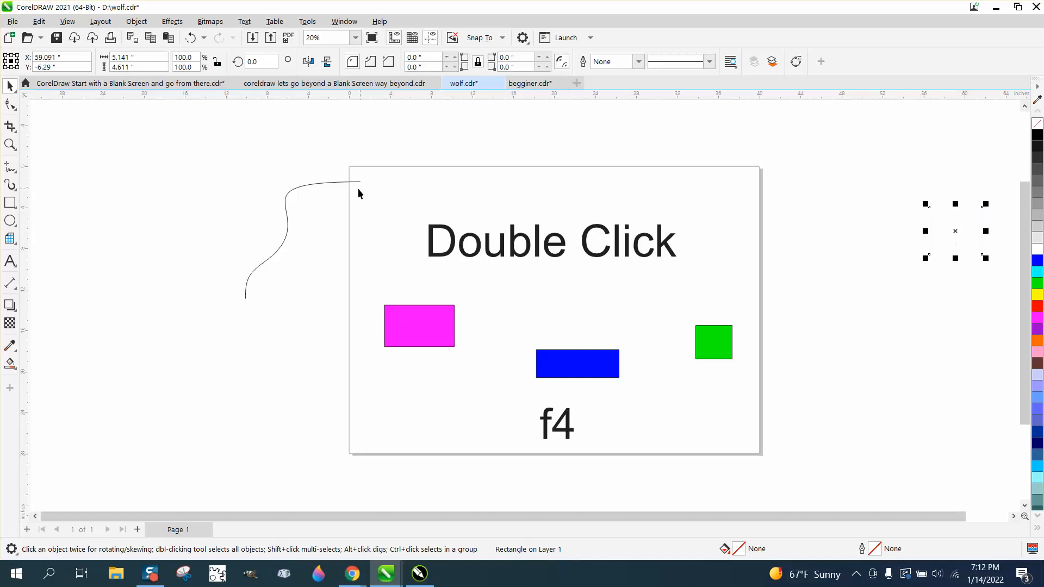
{"action": "mouse_move", "coordinate": [380, 216]}
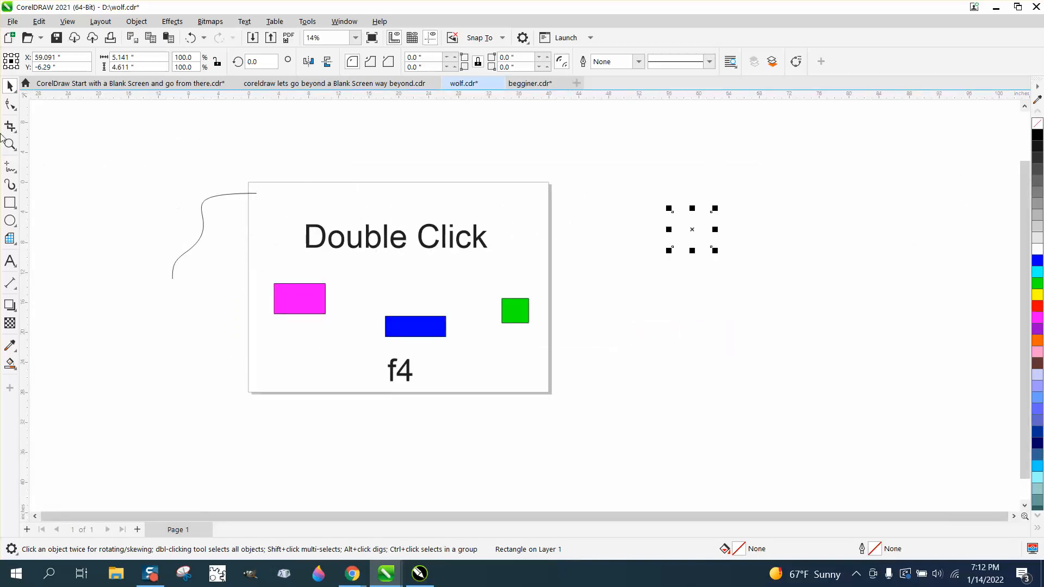
Zoom the view with the Zoom tool.
{"action": "left_click", "coordinate": [626, 419]}
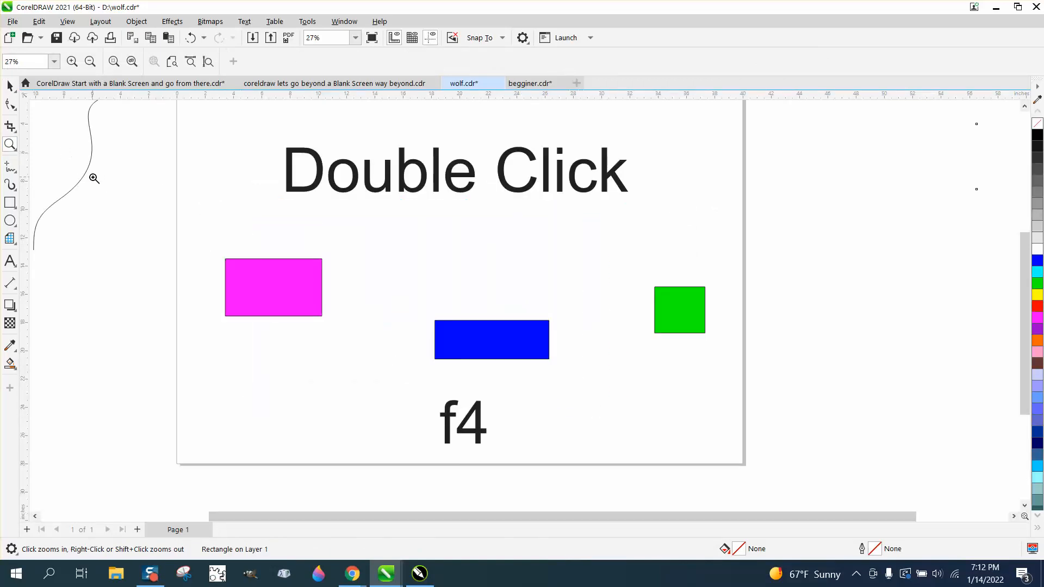
{"action": "mouse_move", "coordinate": [1005, 198]}
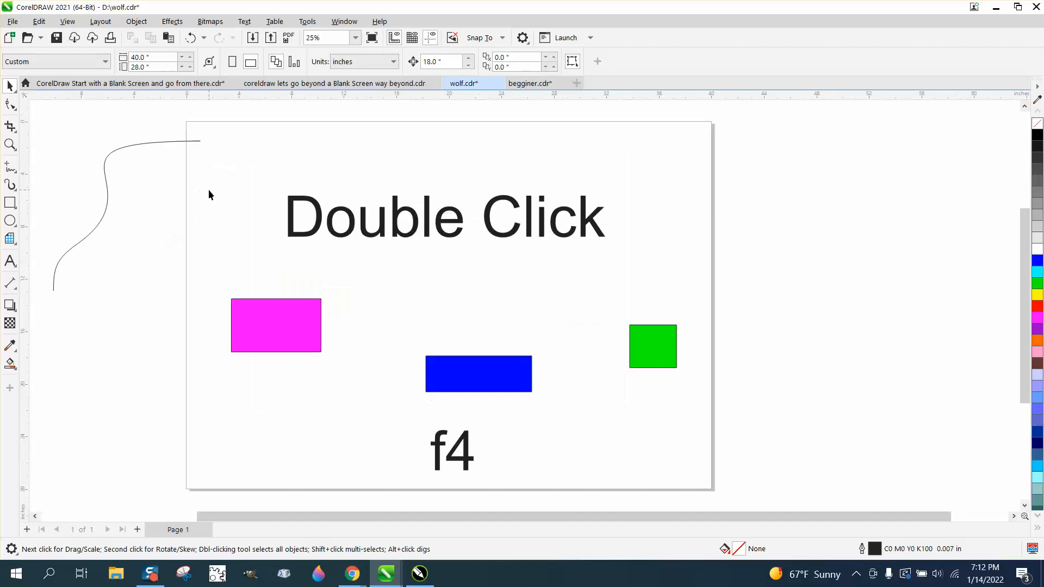
{"action": "mouse_move", "coordinate": [953, 176]}
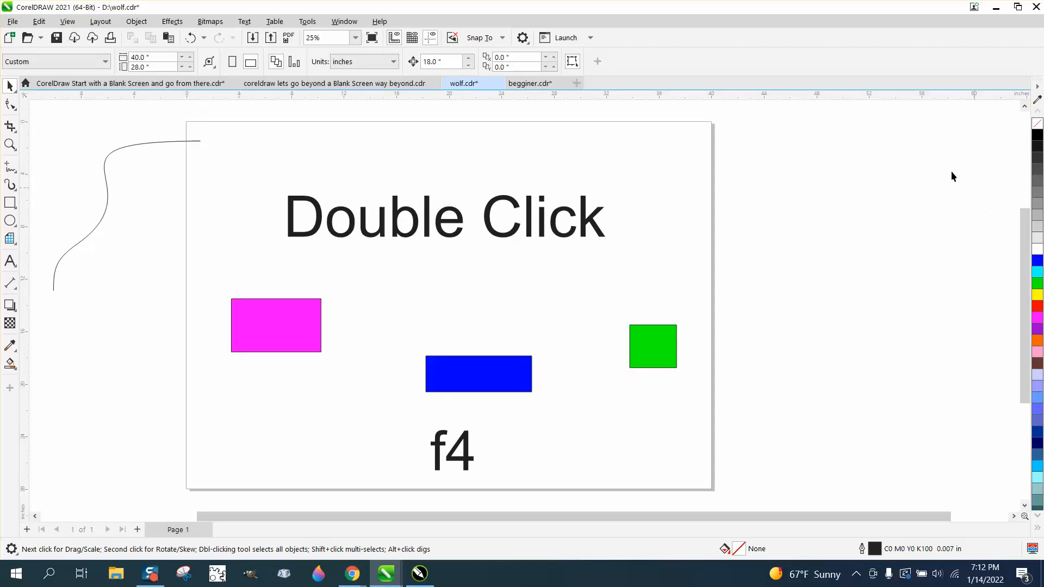
{"action": "mouse_move", "coordinate": [854, 201]}
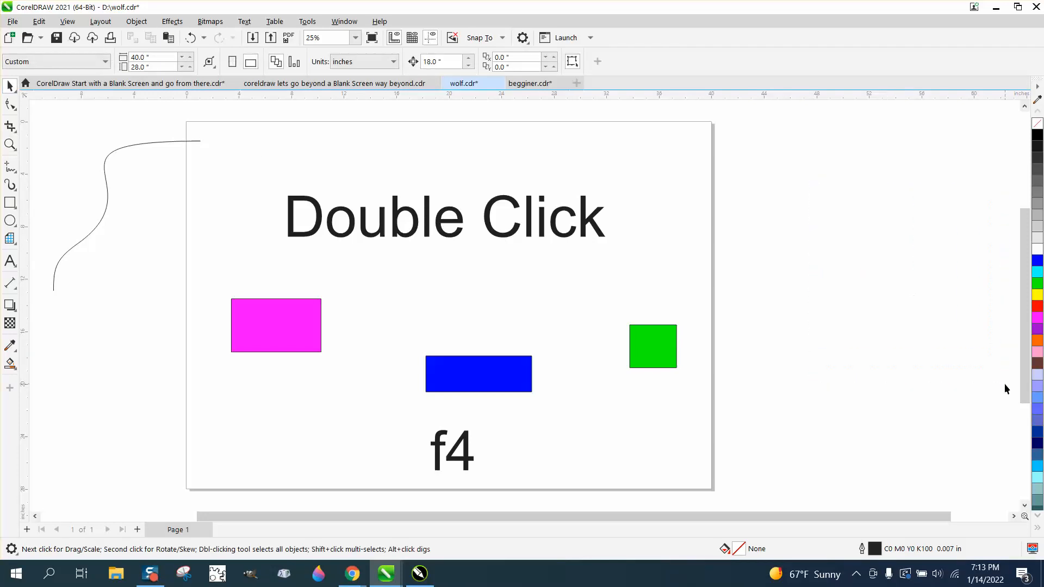
{"action": "mouse_move", "coordinate": [953, 258]}
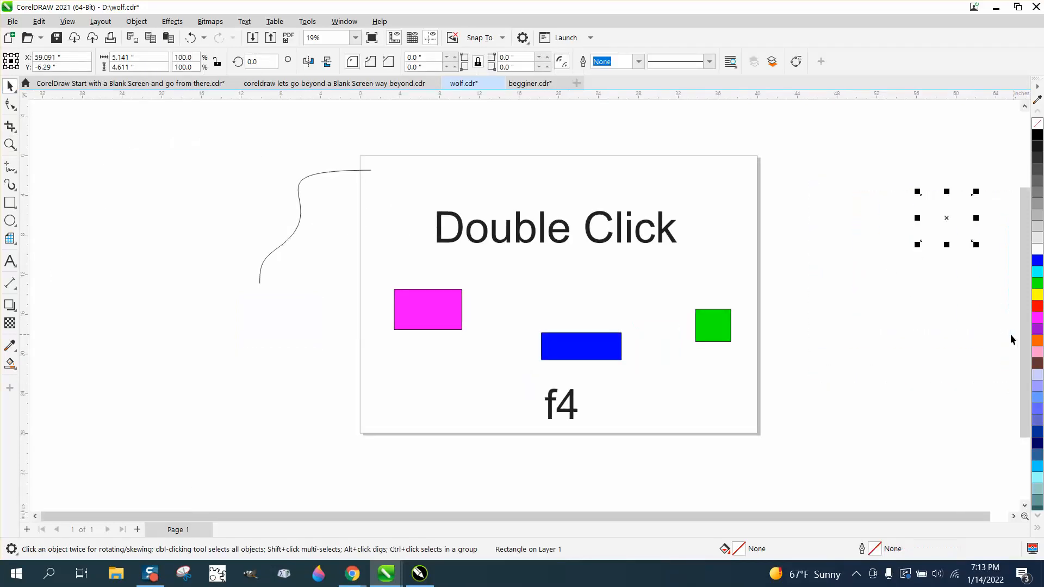
Switch the View display mode back to the Normal colour display.
{"action": "left_click", "coordinate": [66, 21]}
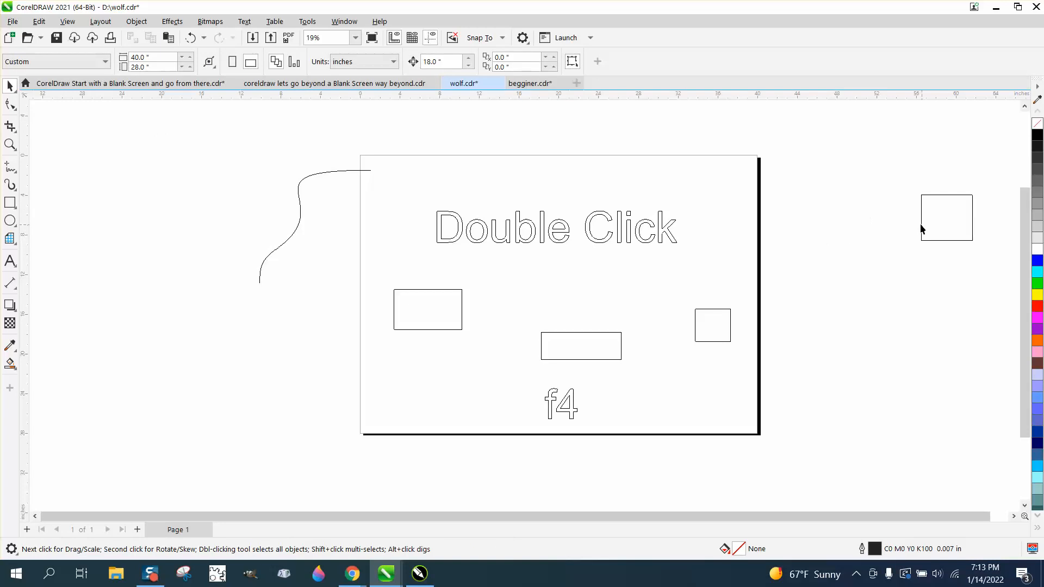
{"action": "left_click", "coordinate": [67, 21]}
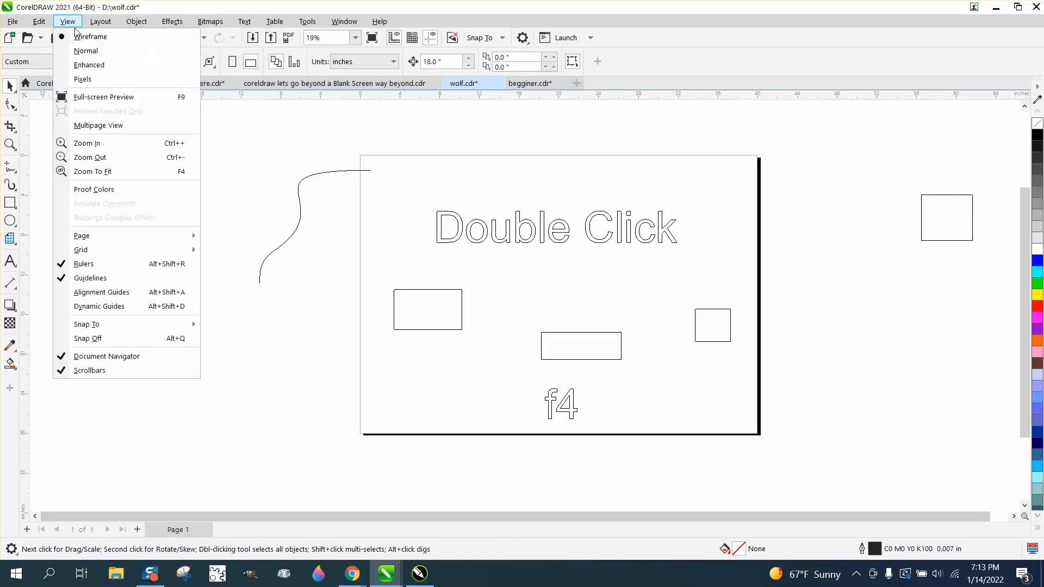
{"action": "left_click", "coordinate": [85, 50]}
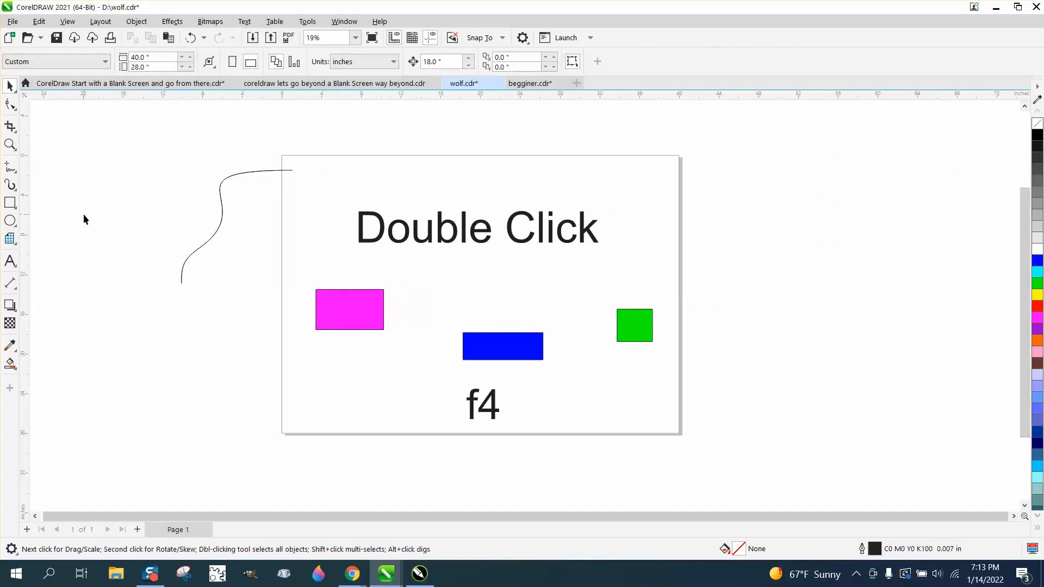
{"action": "mouse_move", "coordinate": [232, 205]}
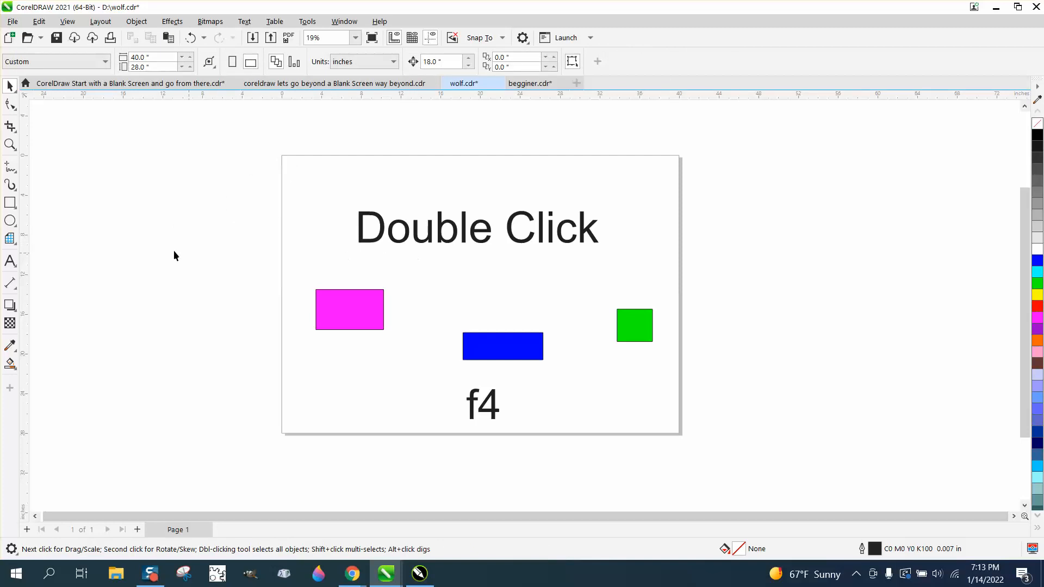
{"action": "mouse_move", "coordinate": [11, 202]}
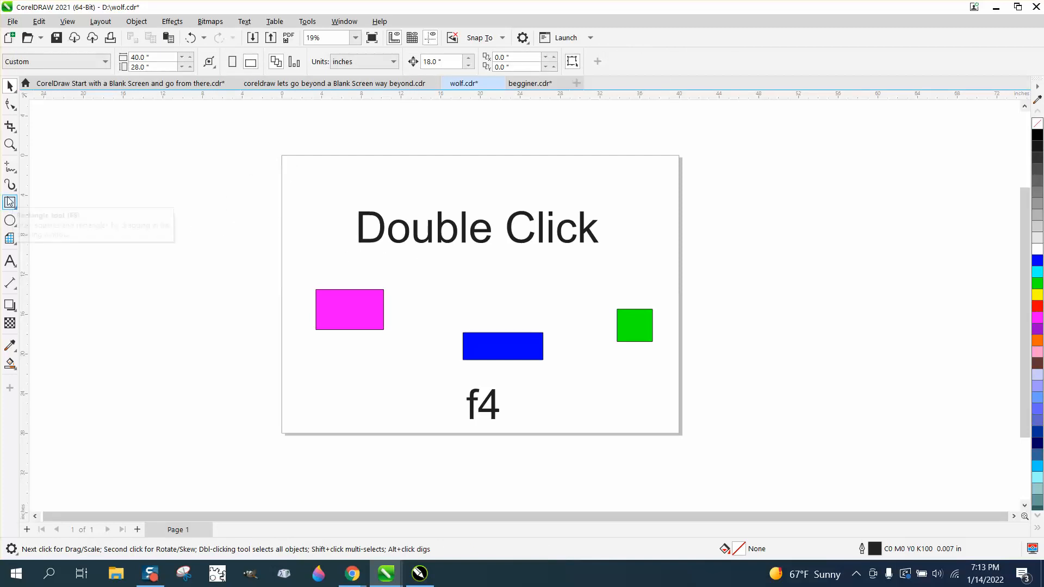
Set the default Graphic outline to Hairline width in red.
{"action": "double_click", "coordinate": [10, 201]}
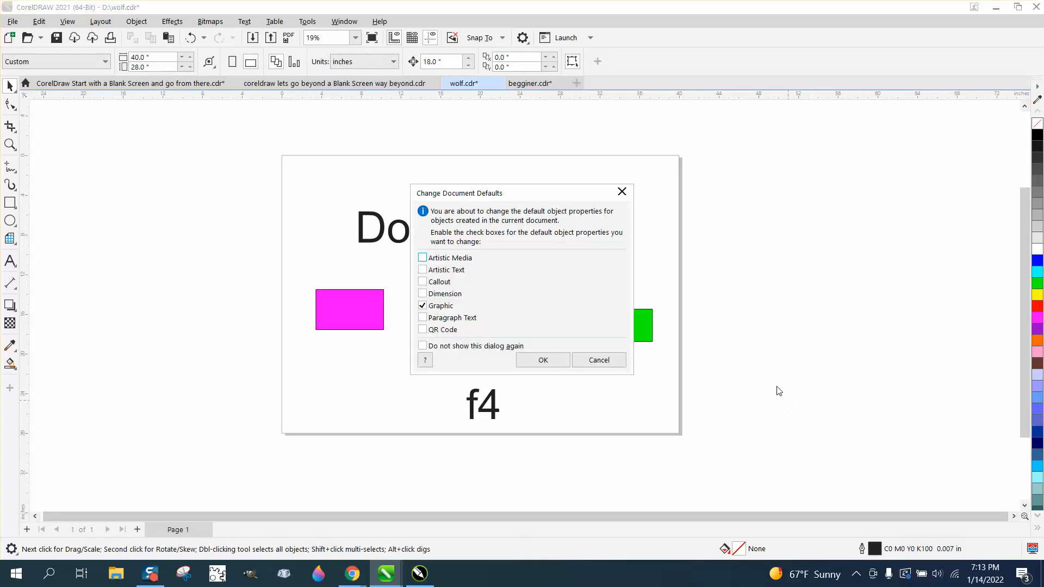
{"action": "left_click", "coordinate": [542, 359]}
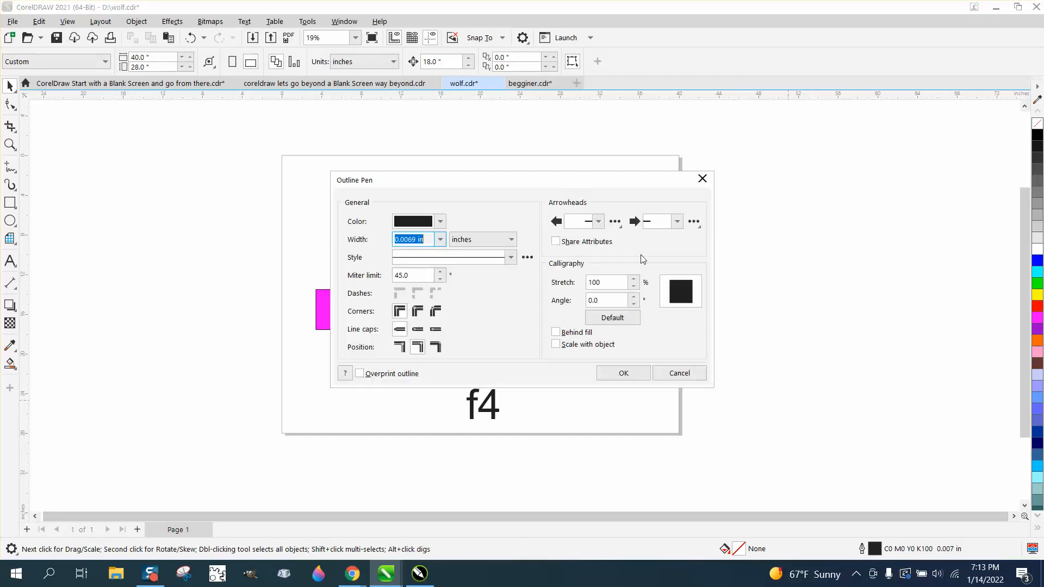
{"action": "left_click", "coordinate": [439, 239]}
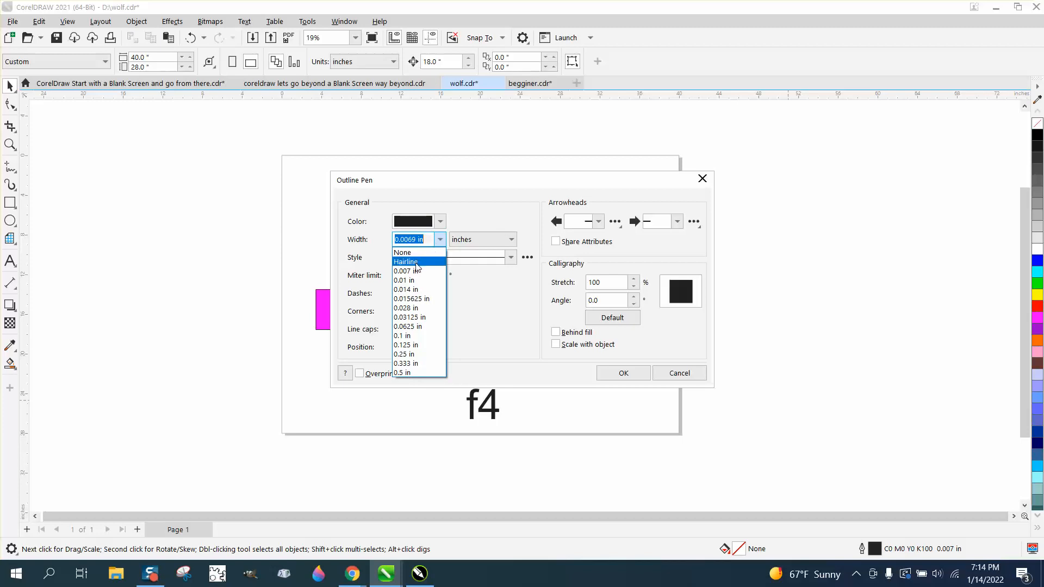
{"action": "left_click", "coordinate": [438, 221]}
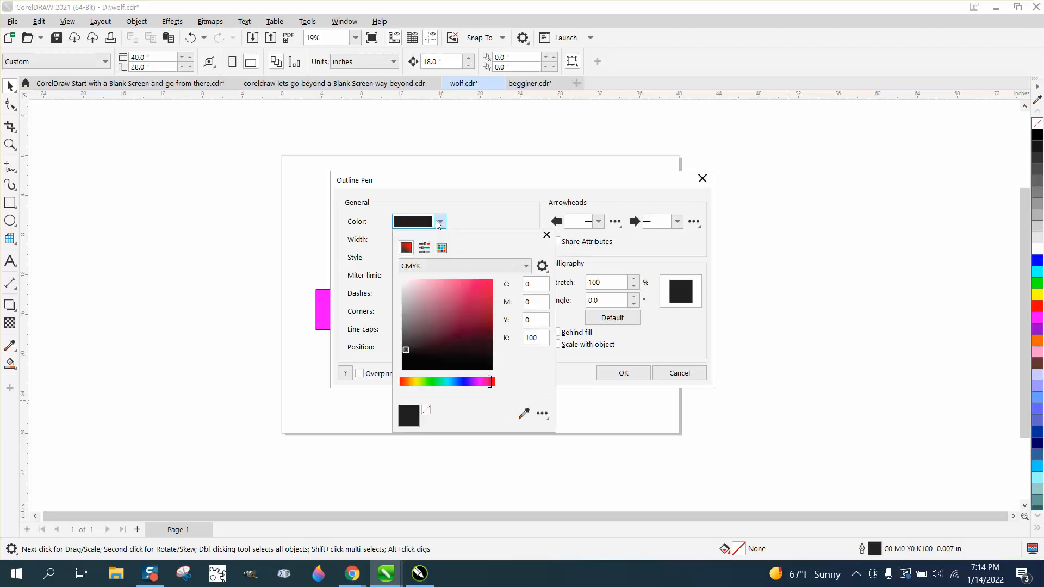
{"action": "left_click", "coordinate": [441, 248]}
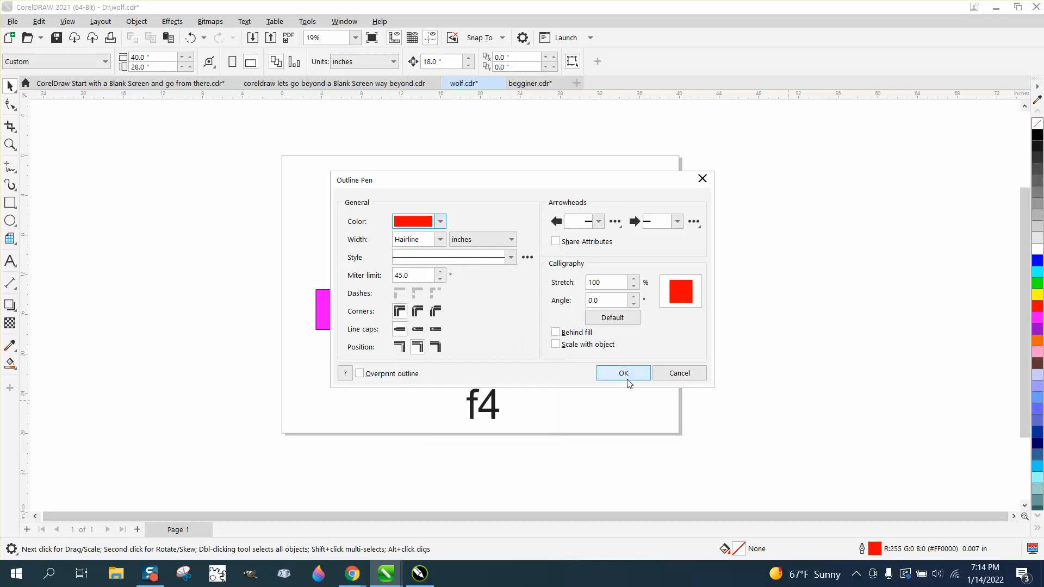
{"action": "left_click", "coordinate": [622, 373]}
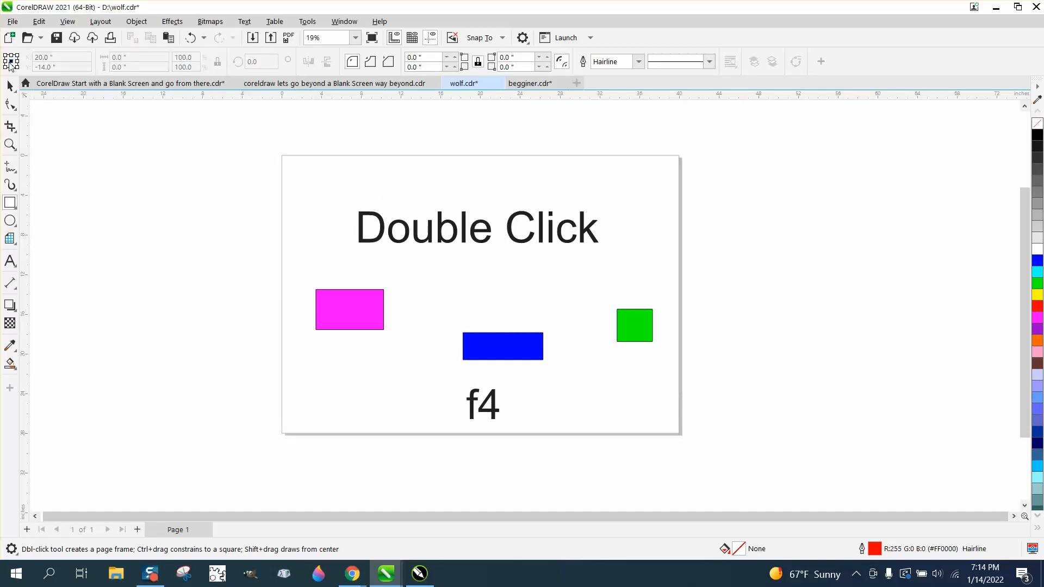
Draw a red hairline rectangle over the left part of the page.
{"action": "left_click_drag", "start_coordinate": [463, 287], "coordinate": [507, 338]}
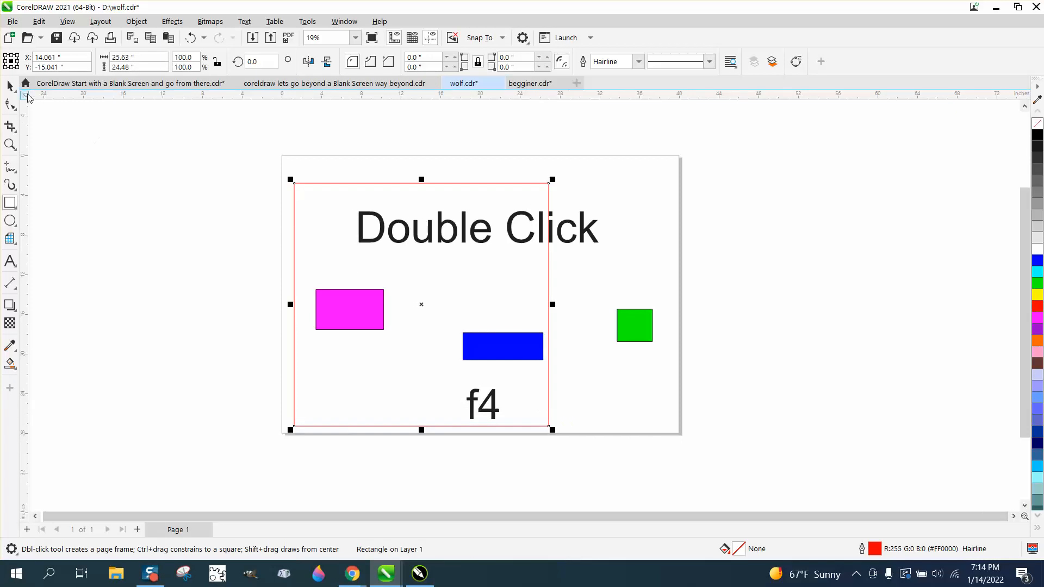
{"action": "double_click", "coordinate": [476, 227]}
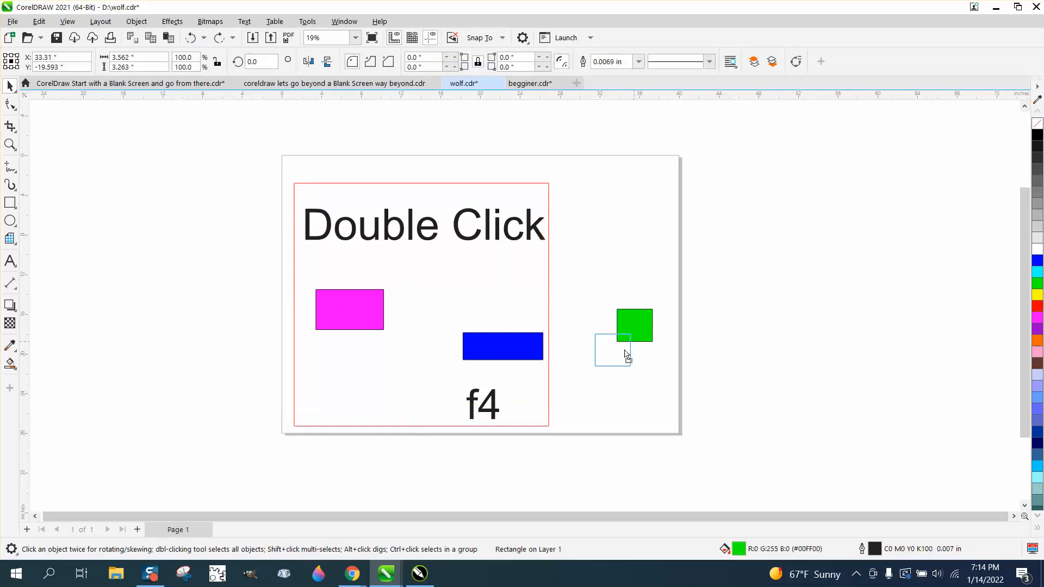
Move the green square inside the red frame and select all objects.
{"action": "left_click_drag", "start_coordinate": [633, 326], "coordinate": [441, 379]}
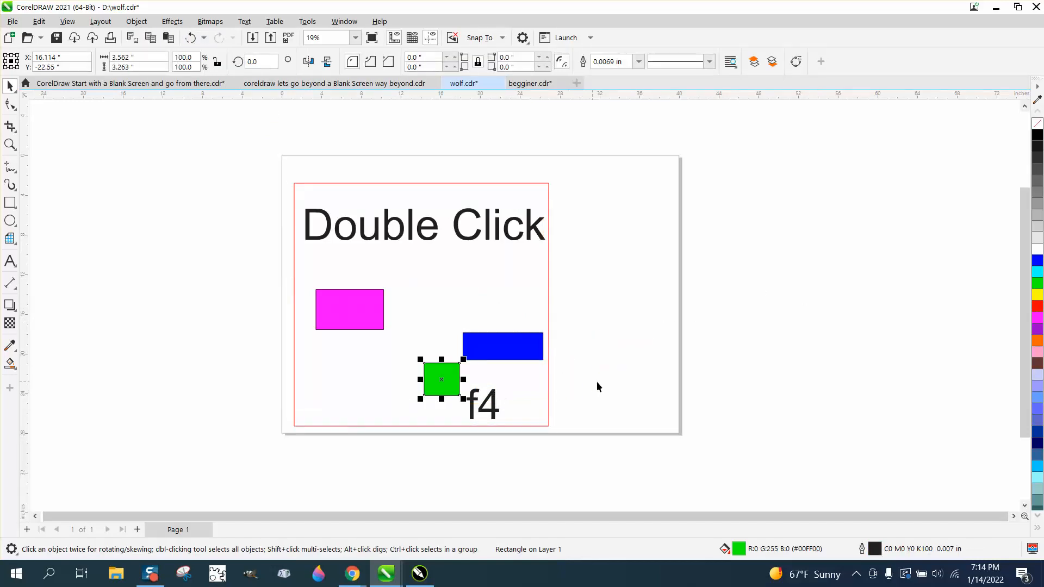
{"action": "double_click", "coordinate": [481, 405]}
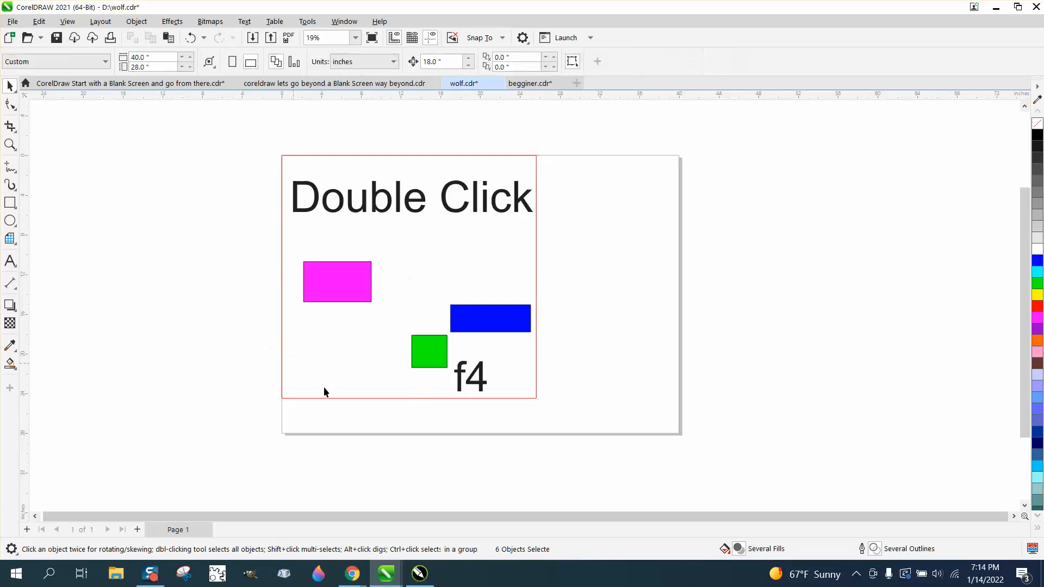
Select the f4 label and drag it into the red frame's bottom-right corner.
{"action": "double_click", "coordinate": [470, 376]}
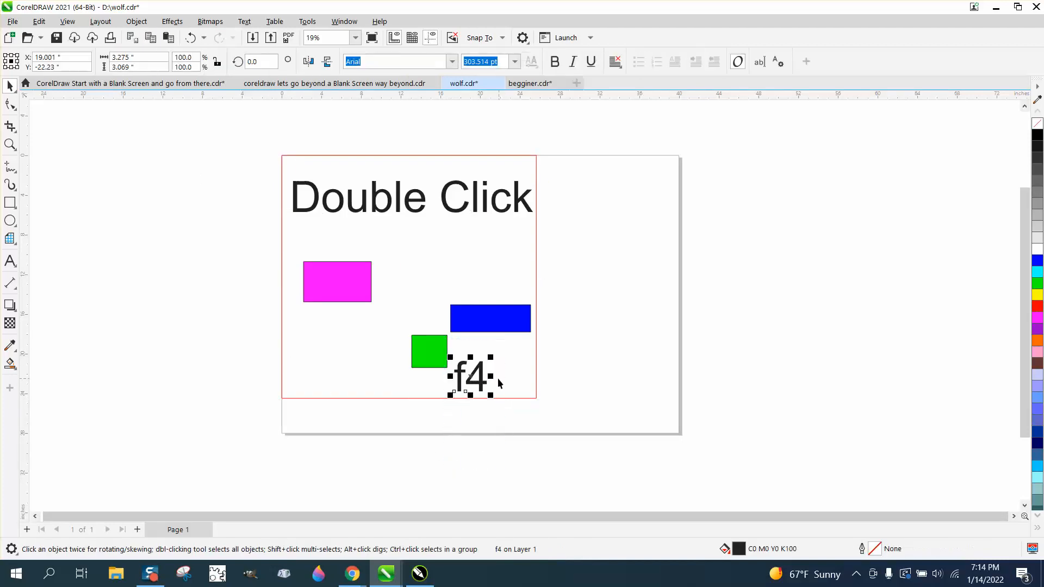
{"action": "left_click_drag", "start_coordinate": [471, 378], "coordinate": [507, 378]}
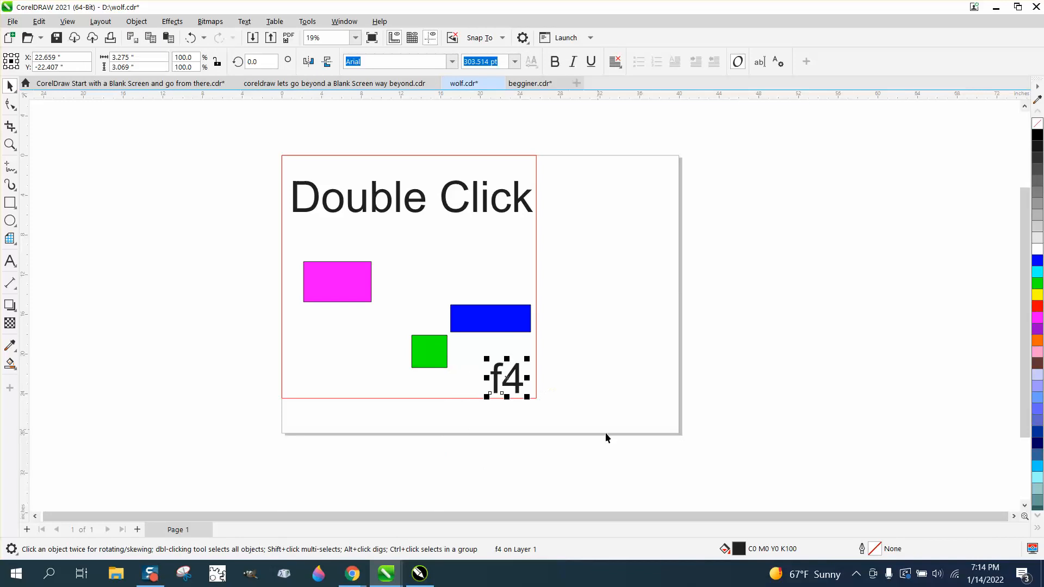
{"action": "mouse_move", "coordinate": [541, 398]}
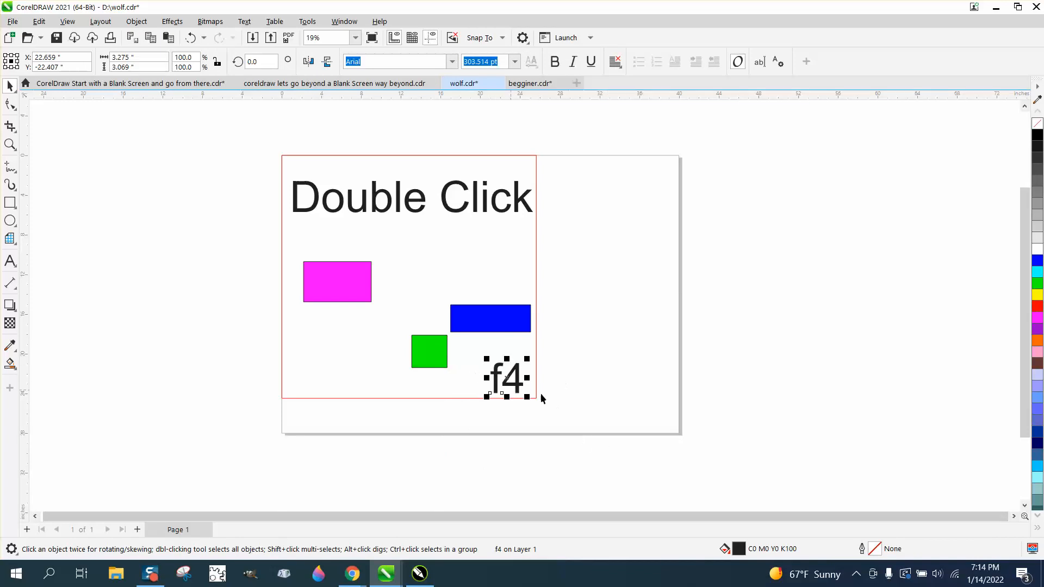
{"action": "mouse_move", "coordinate": [452, 413]}
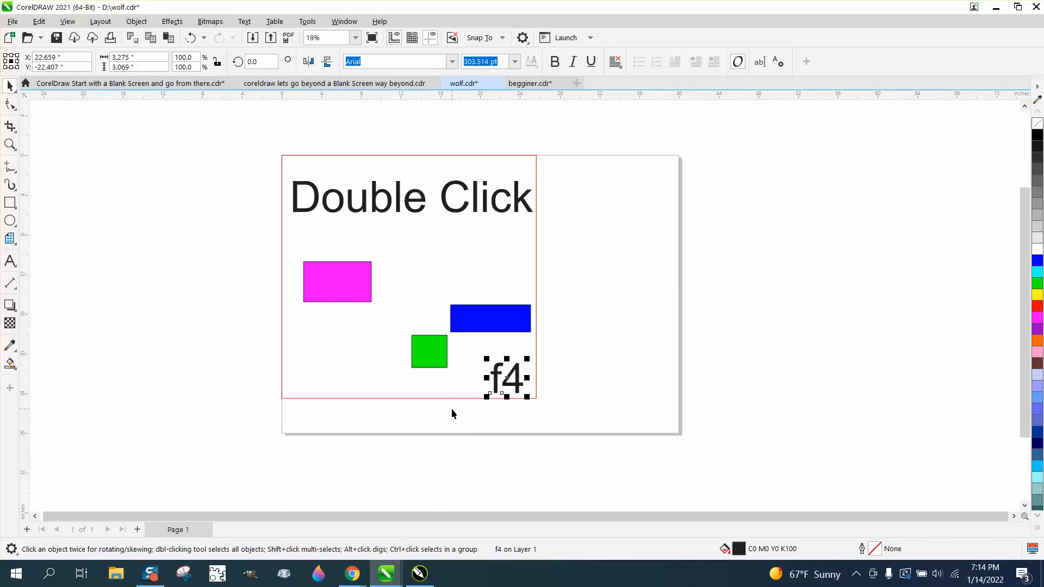
{"action": "mouse_move", "coordinate": [446, 294]}
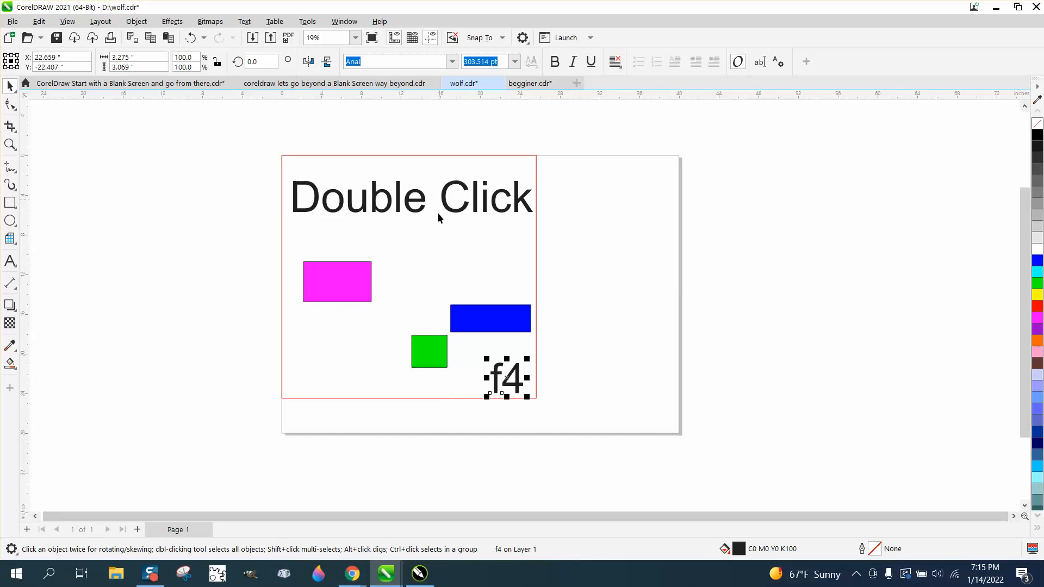
{"action": "mouse_move", "coordinate": [442, 203]}
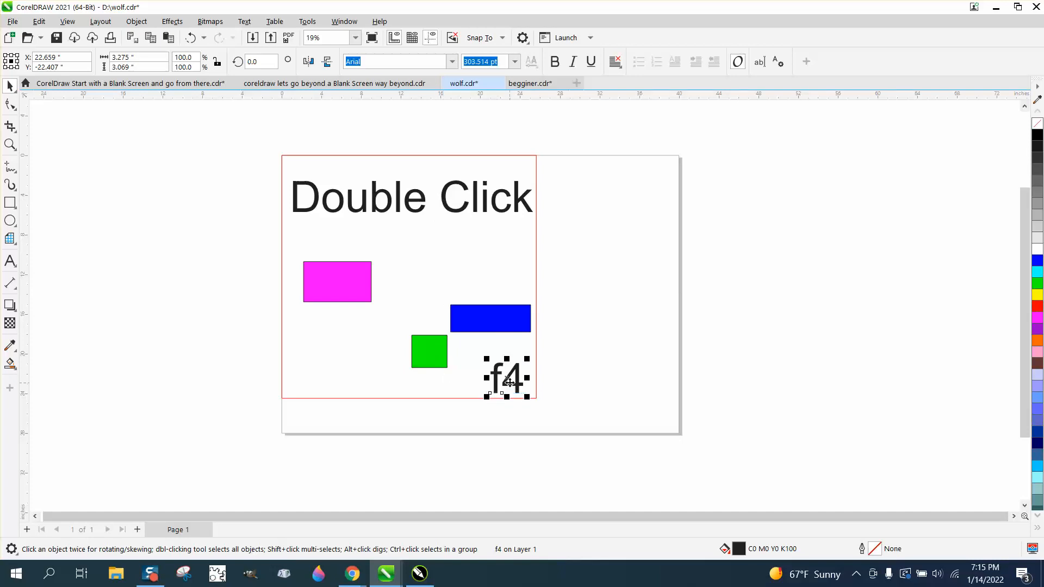
{"action": "left_click_drag", "start_coordinate": [508, 380], "coordinate": [511, 400]}
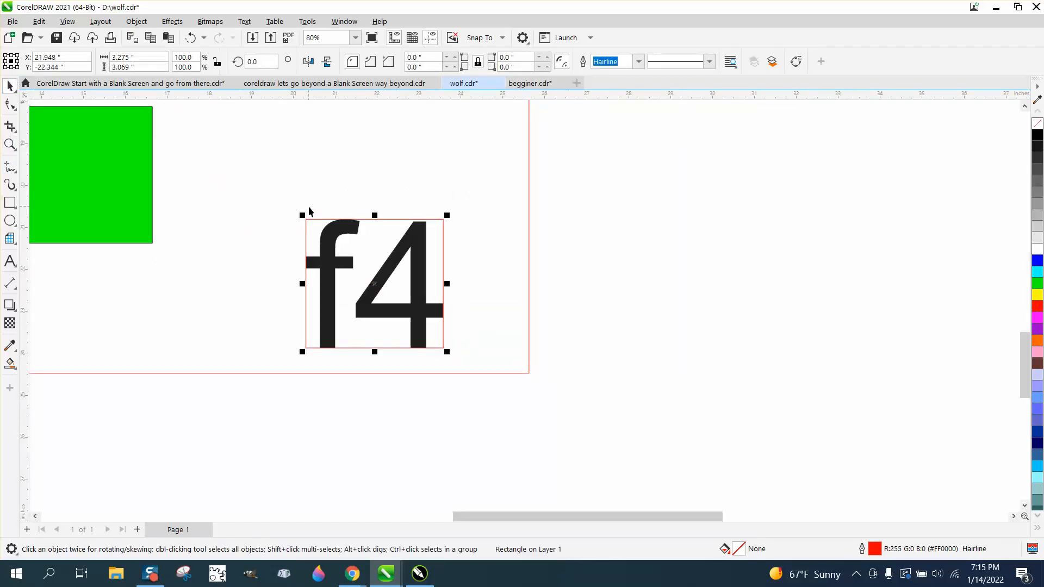
{"action": "mouse_move", "coordinate": [336, 220]}
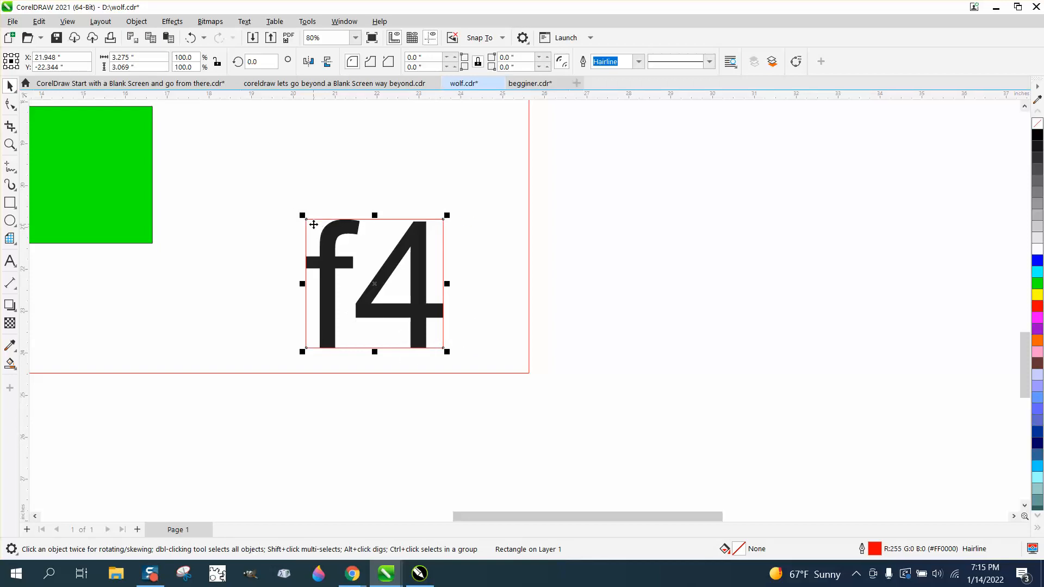
{"action": "mouse_move", "coordinate": [300, 295]}
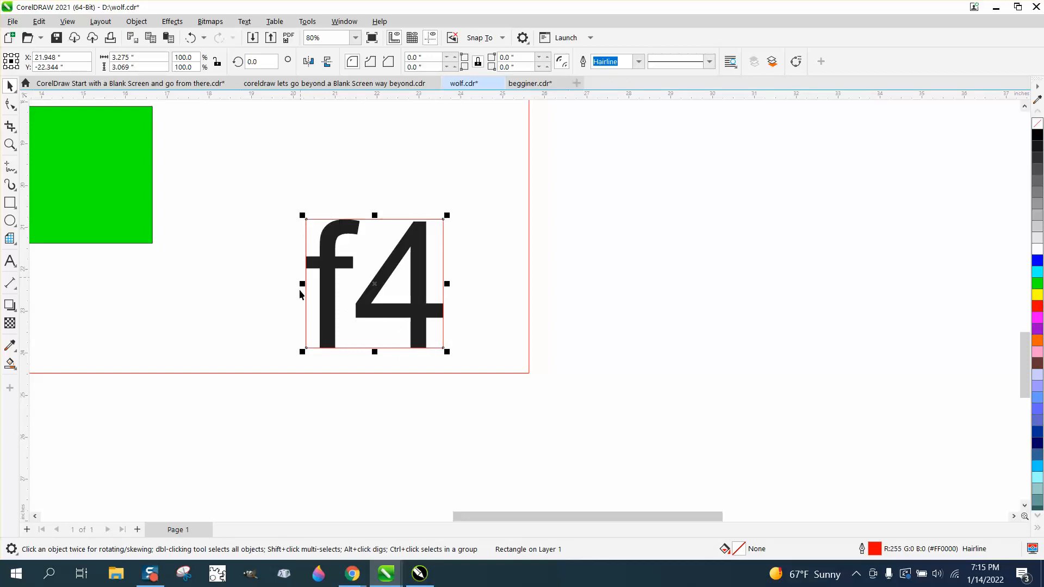
{"action": "mouse_move", "coordinate": [443, 222]}
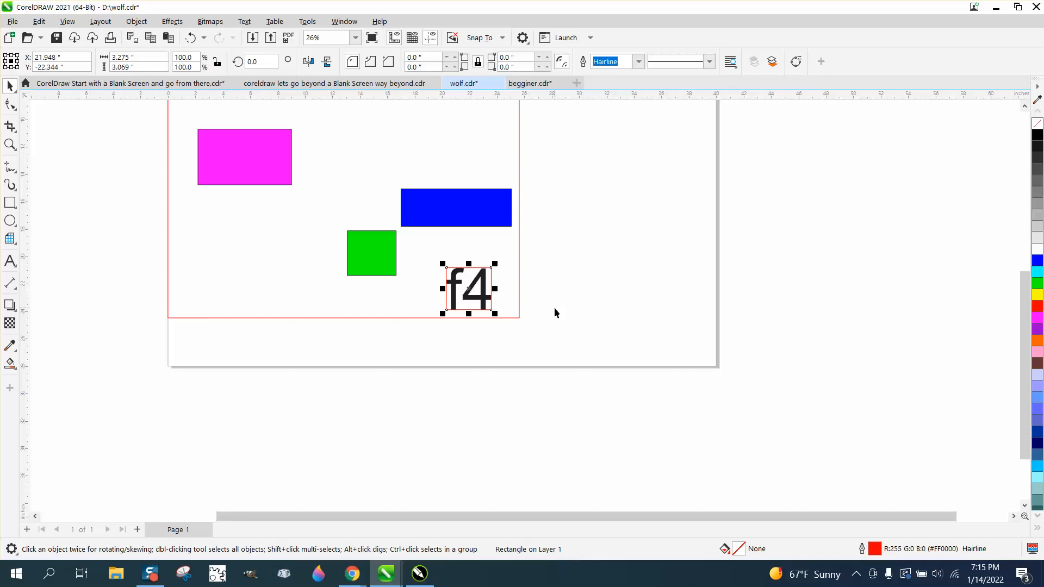
{"action": "mouse_move", "coordinate": [161, 287]}
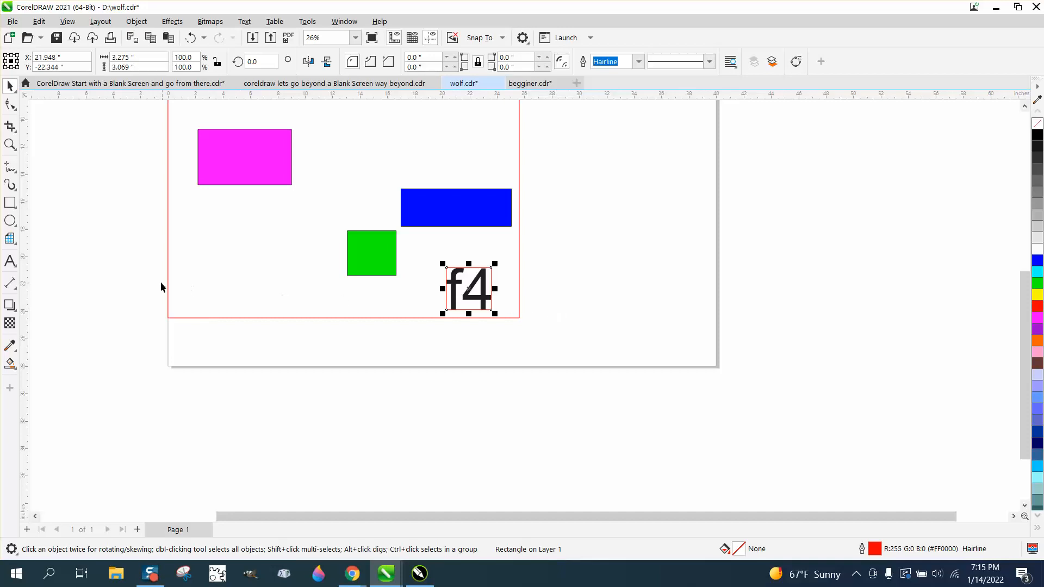
{"action": "mouse_move", "coordinate": [11, 221]}
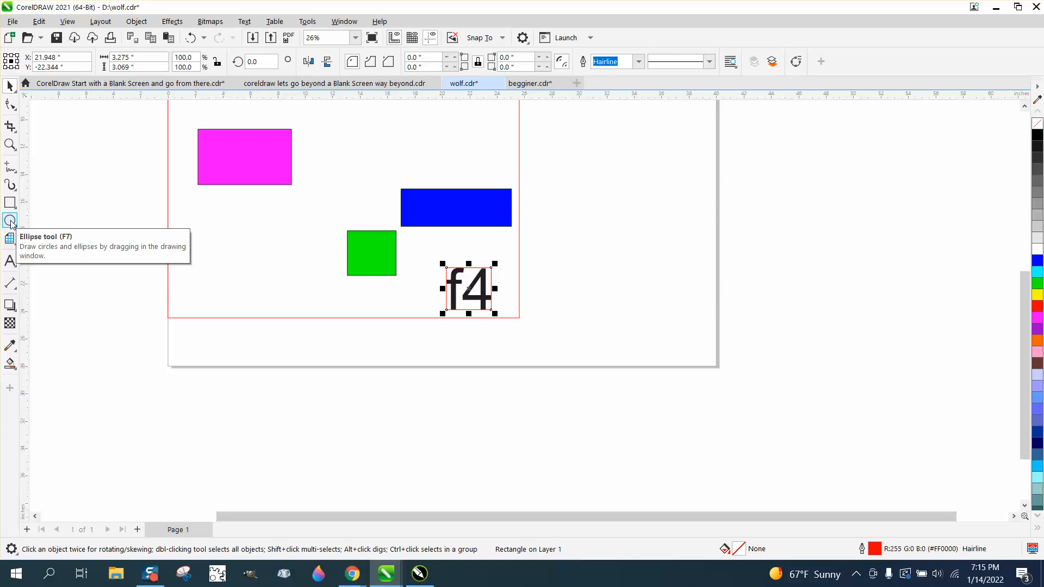
{"action": "double_click", "coordinate": [10, 220]}
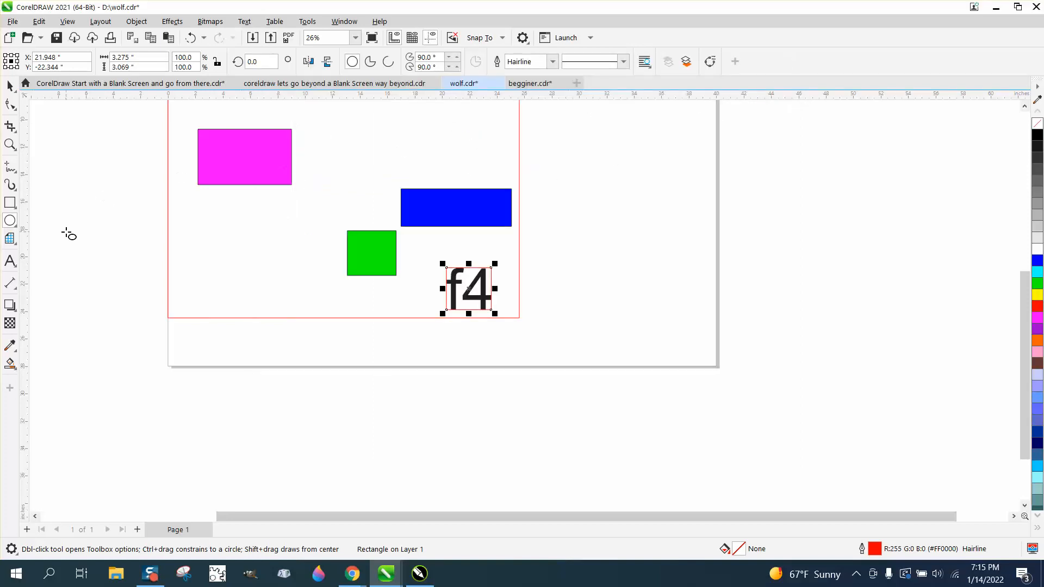
{"action": "mouse_move", "coordinate": [110, 175]}
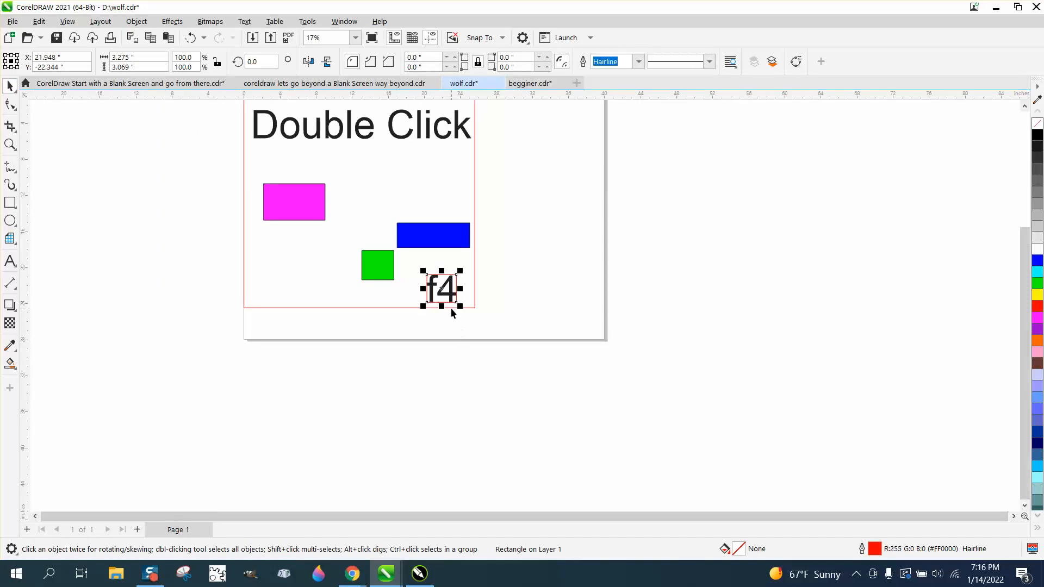
Replace the f4 label with a new text line reading 'afadfdsfdsfsdfdasdfasdasdfdsa'.
{"action": "left_click", "coordinate": [442, 289]}
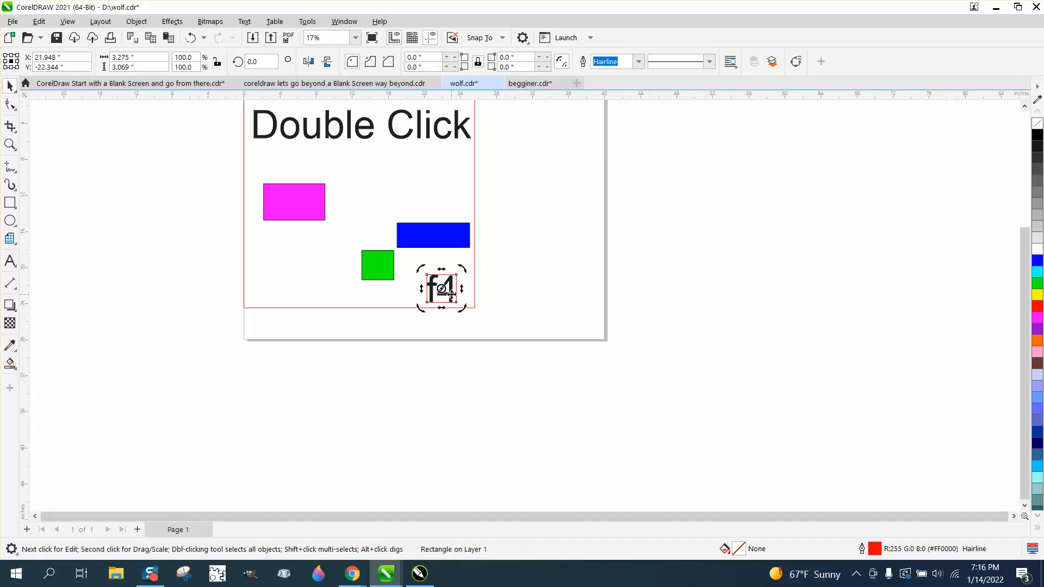
{"action": "left_click", "coordinate": [10, 262]}
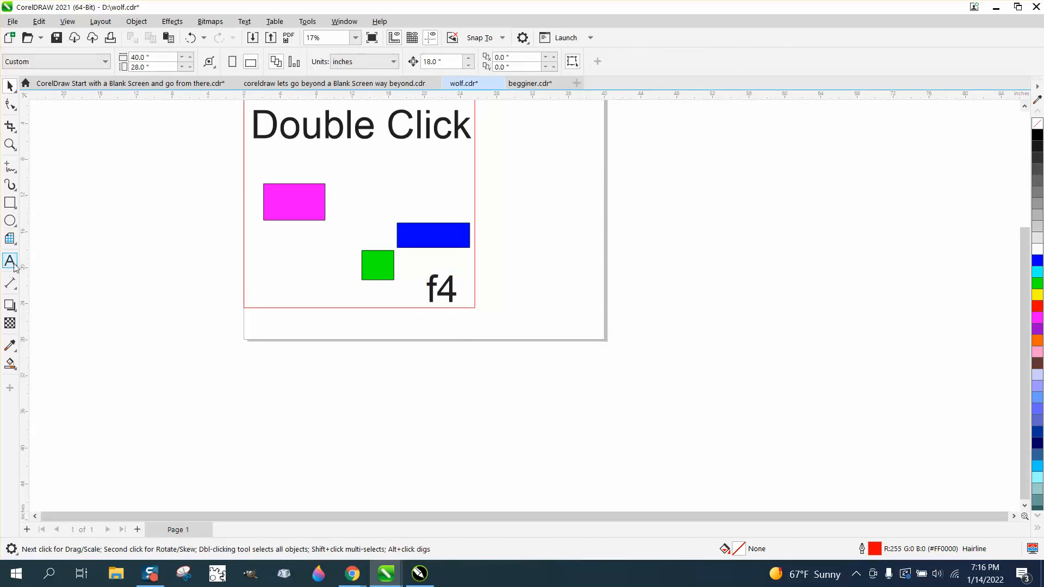
{"action": "left_click", "coordinate": [10, 238]}
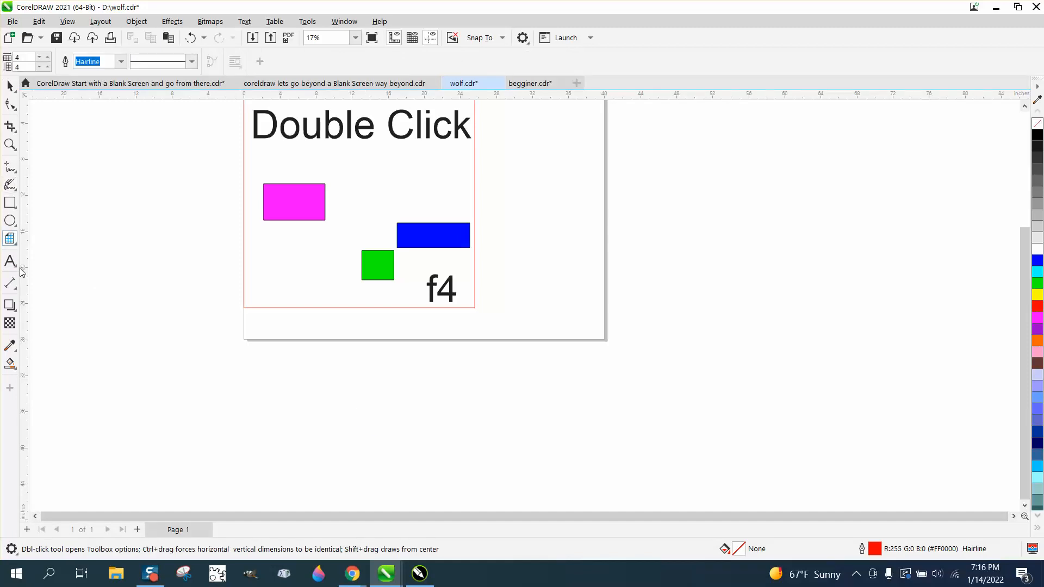
{"action": "left_click", "coordinate": [10, 261]}
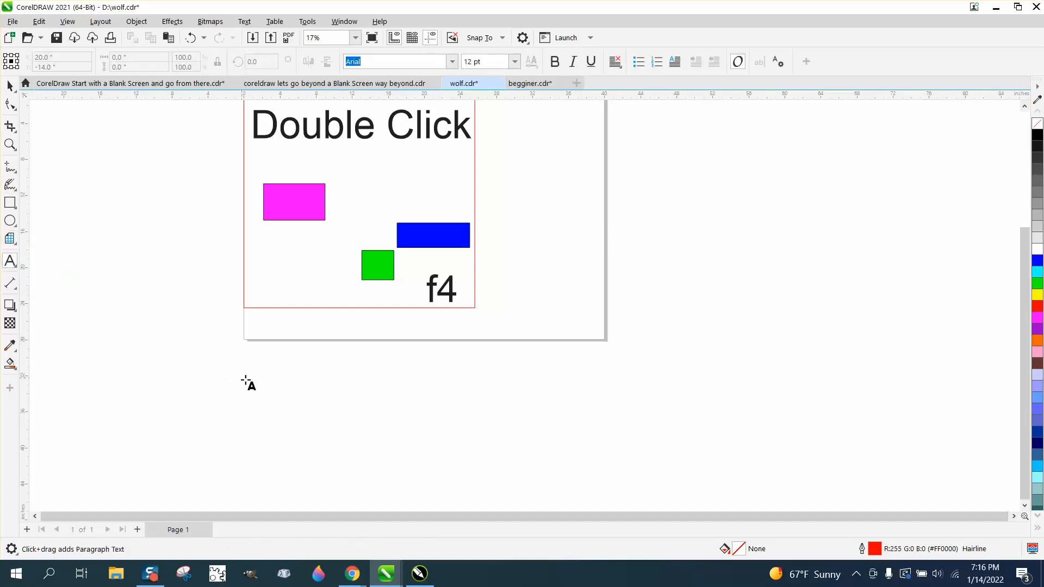
{"action": "left_click", "coordinate": [262, 379]}
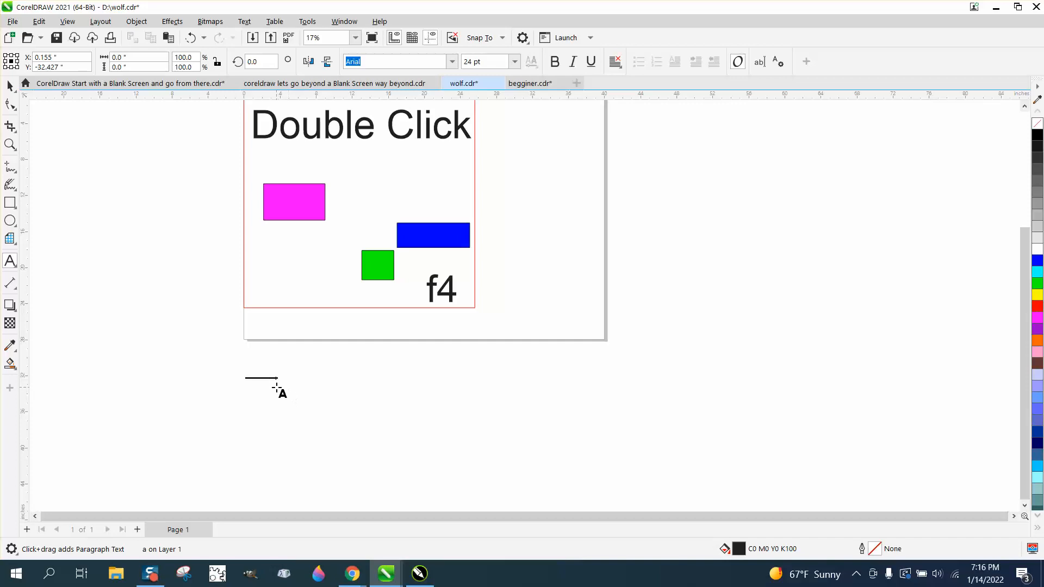
{"action": "type", "text": "afadfdsfdsfsdfdasdfasdasdfdsa+"}
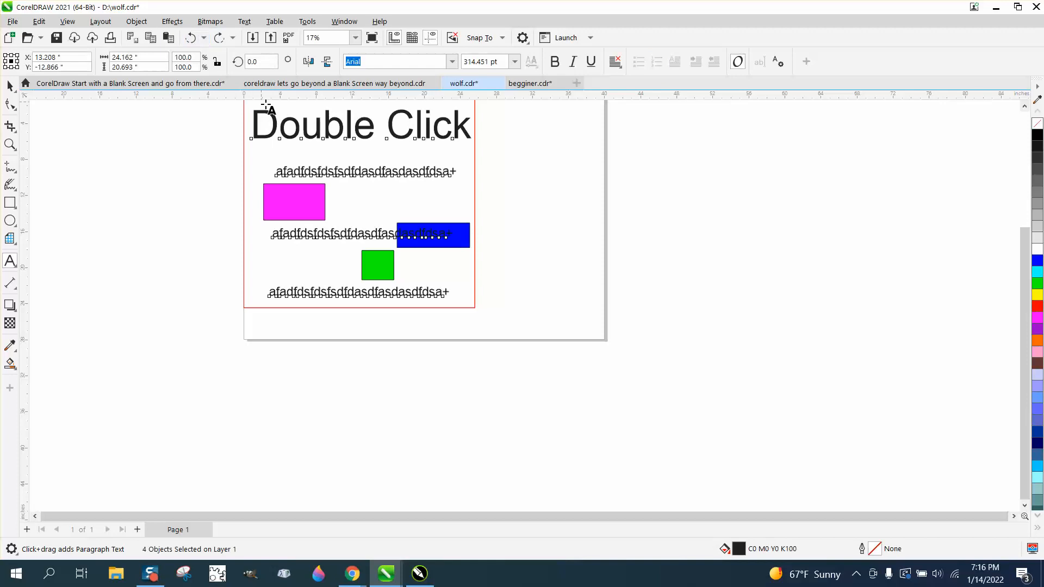
{"action": "mouse_move", "coordinate": [154, 147]}
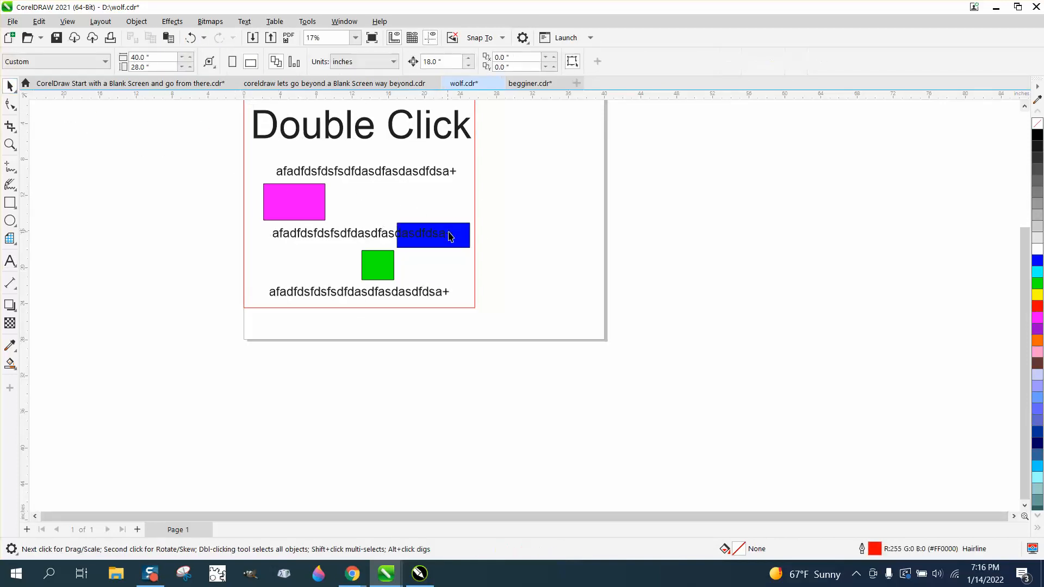
Clear the current selection on the canvas.
{"action": "left_click", "coordinate": [433, 235]}
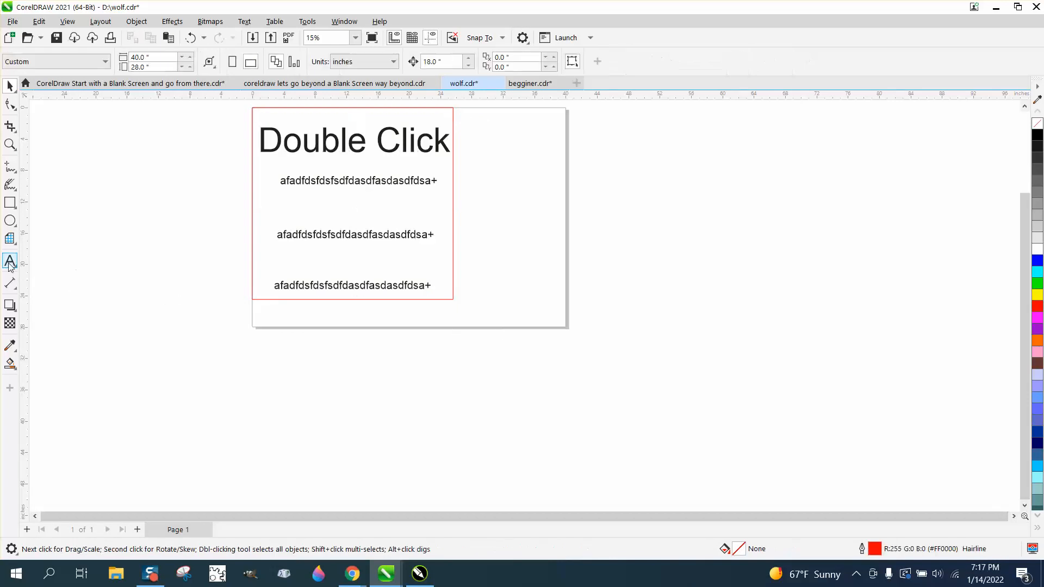
Color the three random text lines blue and bold, excluding the Double Click title.
{"action": "left_click", "coordinate": [10, 262]}
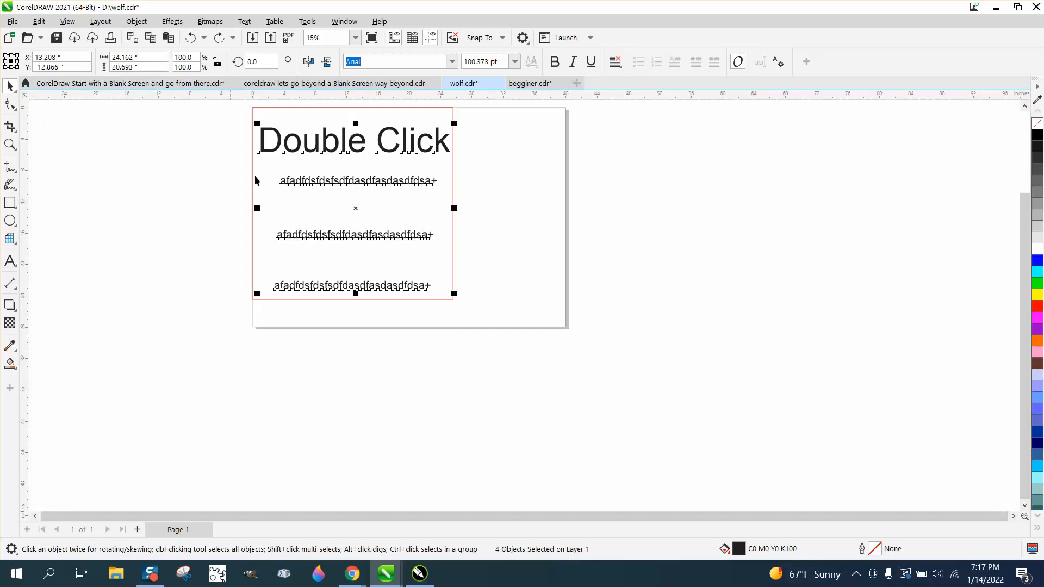
{"action": "left_click", "coordinate": [363, 139]}
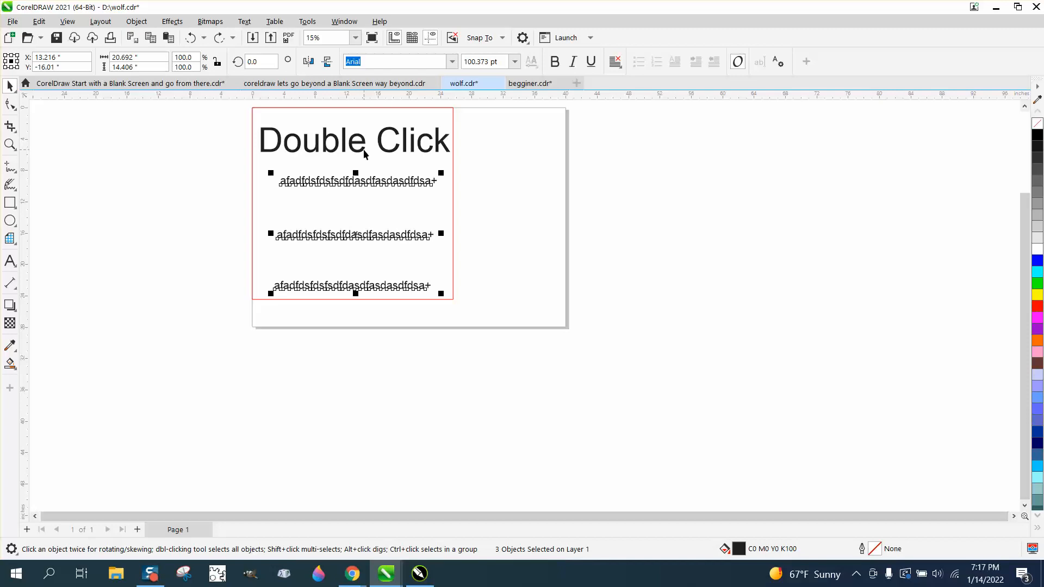
{"action": "mouse_move", "coordinate": [958, 207]}
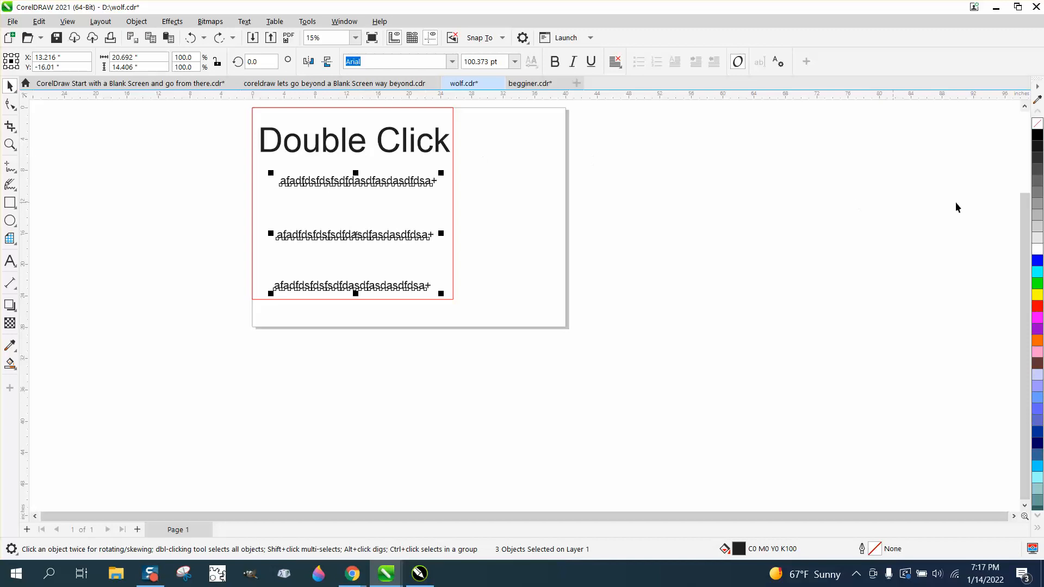
{"action": "left_click", "coordinate": [1038, 261]}
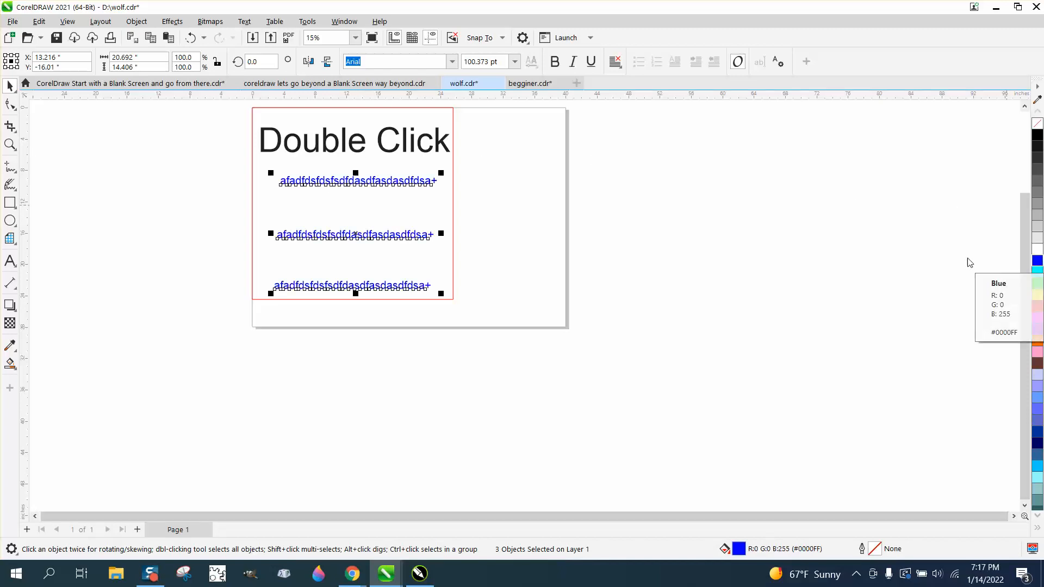
{"action": "left_click", "coordinate": [554, 61]}
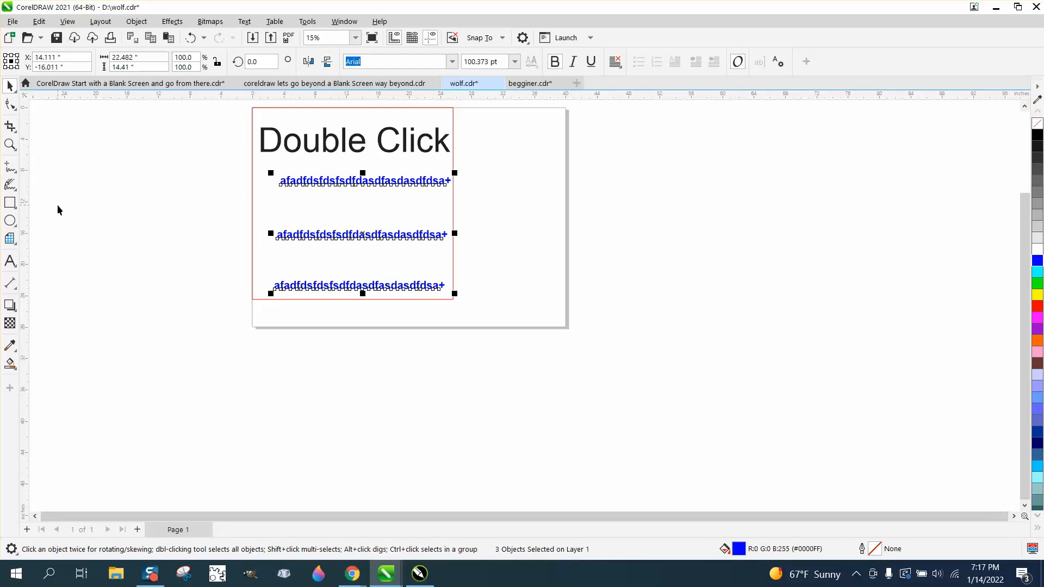
{"action": "left_click", "coordinate": [66, 21]}
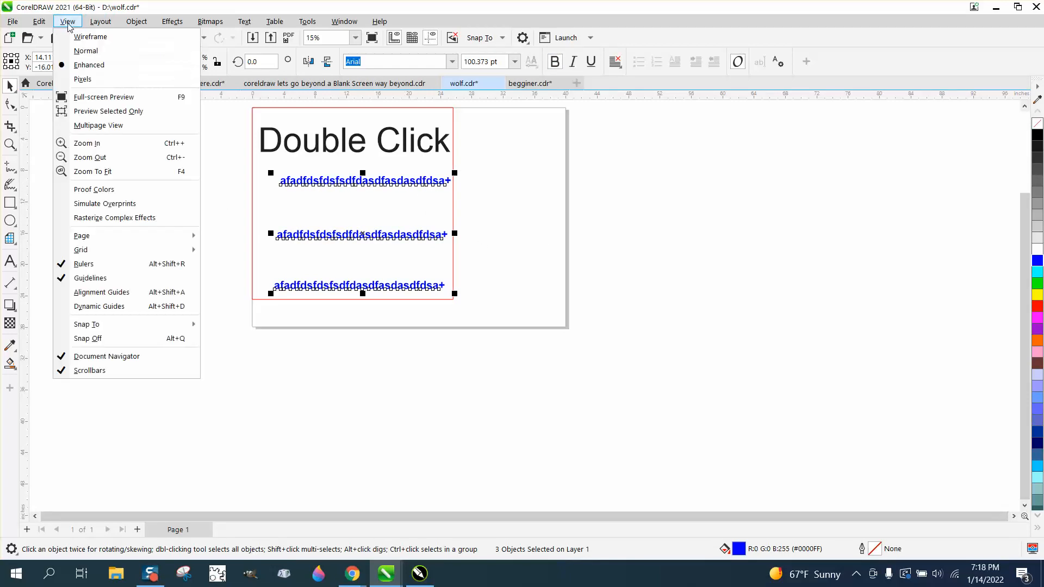
Browse the View and Edit menus, then select all text objects via Edit > Select All > Text.
{"action": "left_click", "coordinate": [39, 21]}
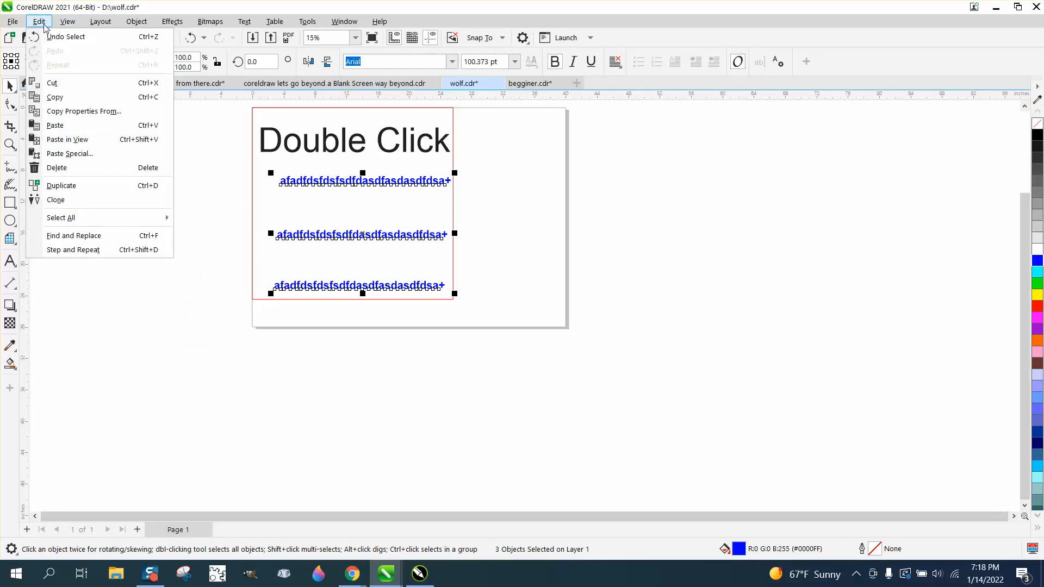
{"action": "left_click", "coordinate": [66, 22]}
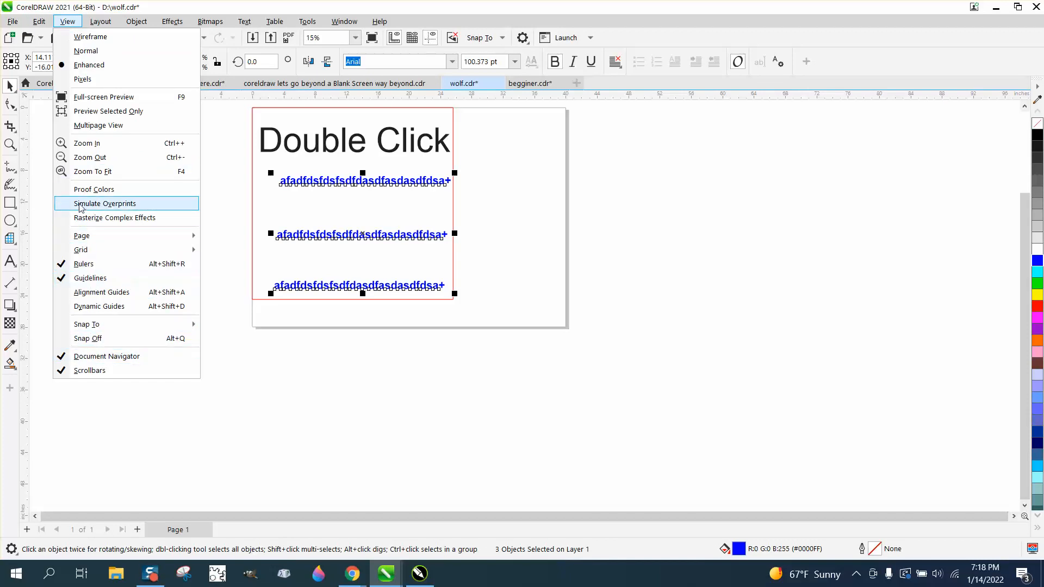
{"action": "mouse_move", "coordinate": [147, 398]}
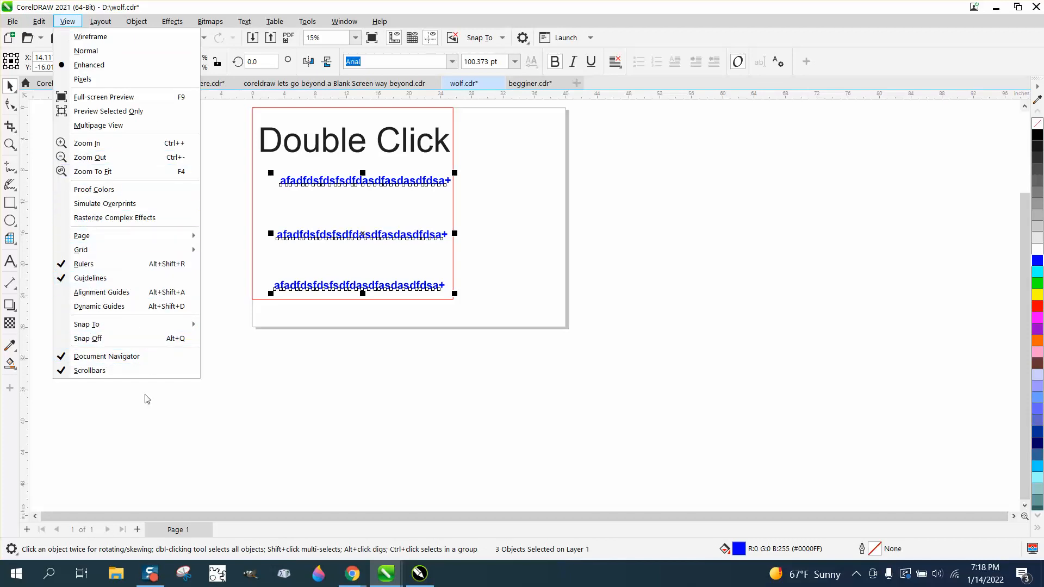
{"action": "left_click", "coordinate": [39, 22]}
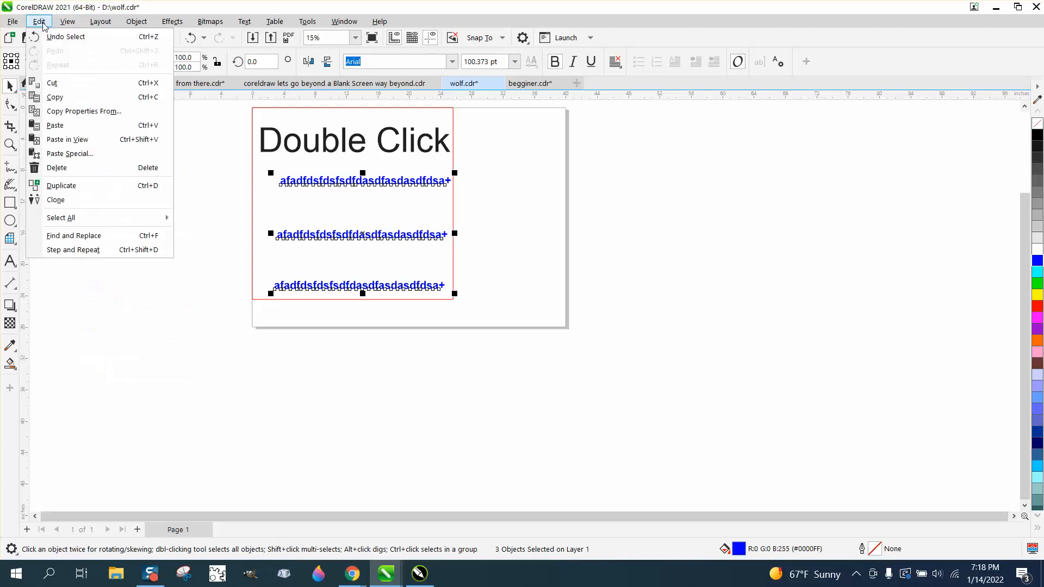
{"action": "mouse_move", "coordinate": [98, 238]}
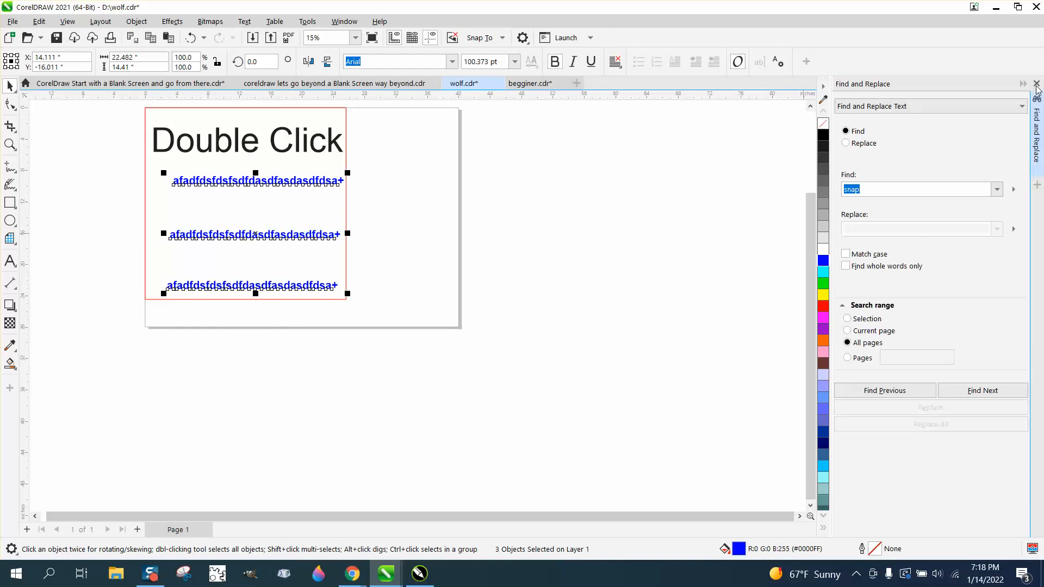
{"action": "left_click", "coordinate": [38, 22]}
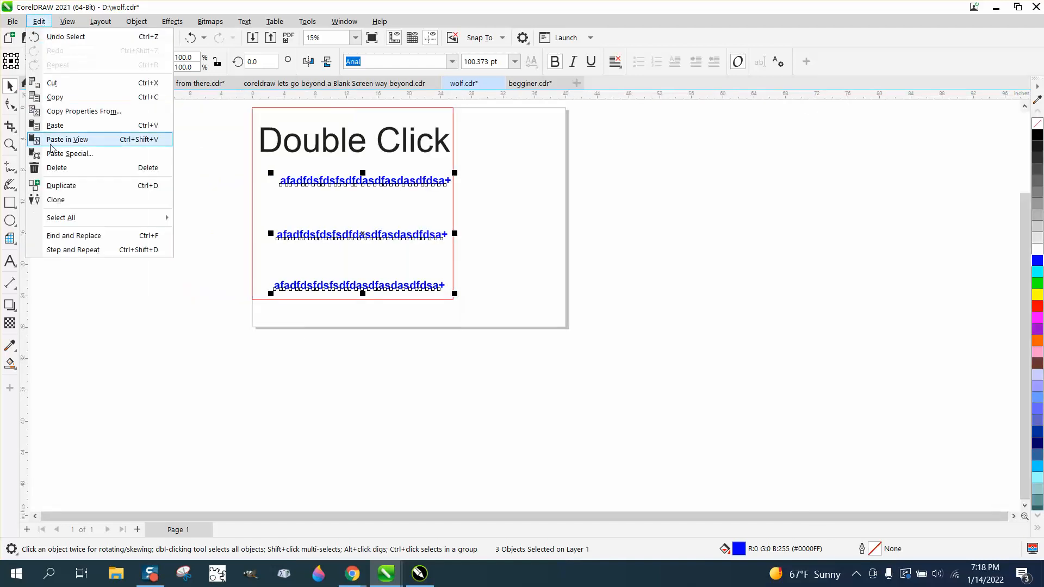
{"action": "mouse_move", "coordinate": [66, 218]}
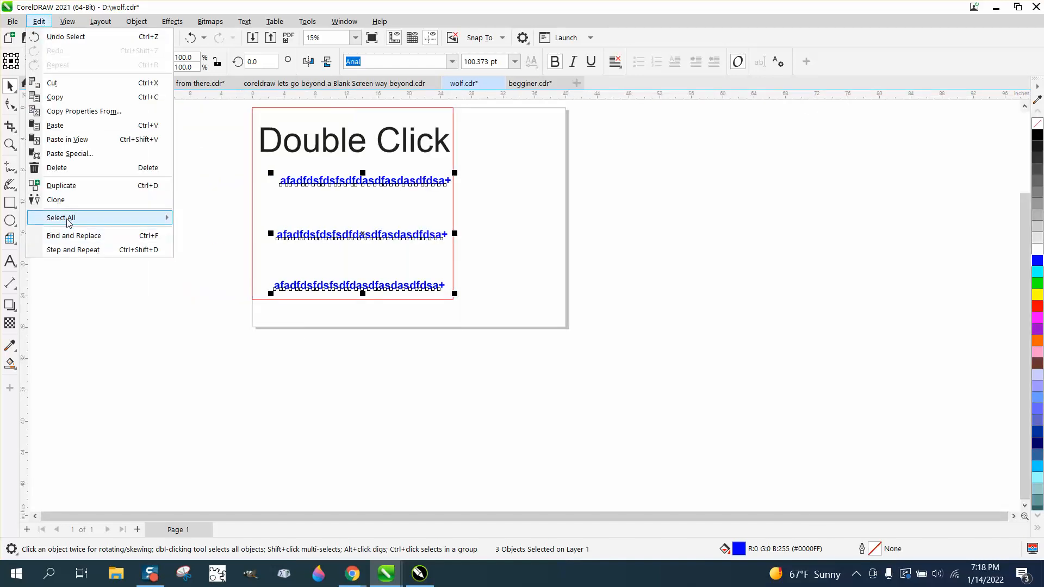
{"action": "mouse_move", "coordinate": [60, 217]}
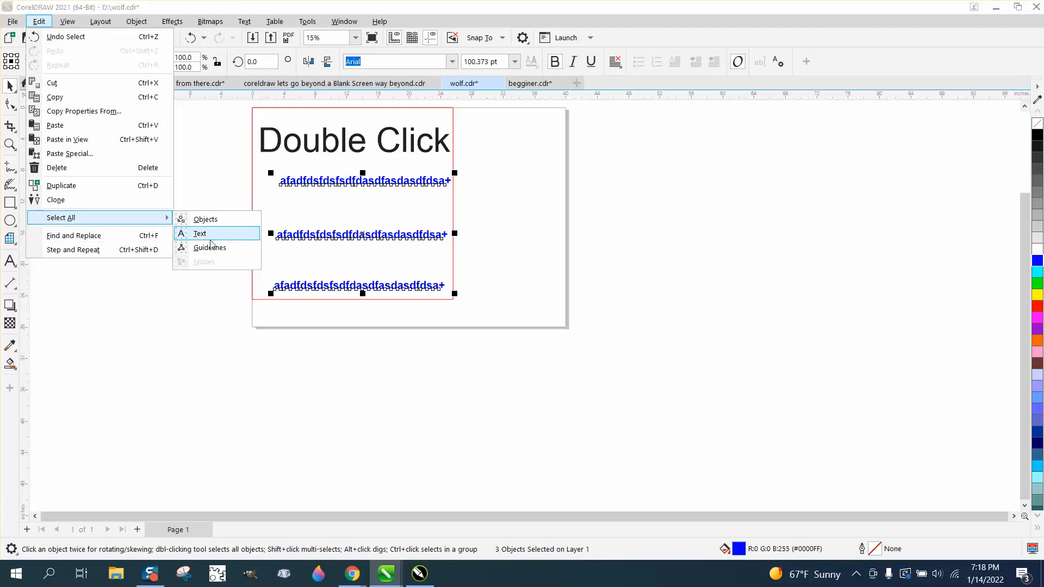
{"action": "left_click", "coordinate": [199, 234]}
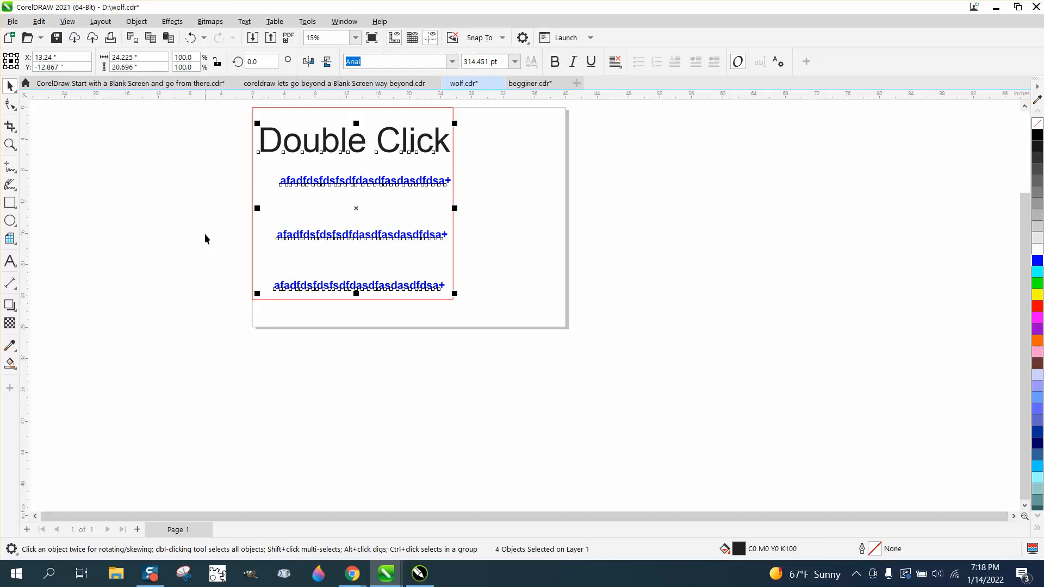